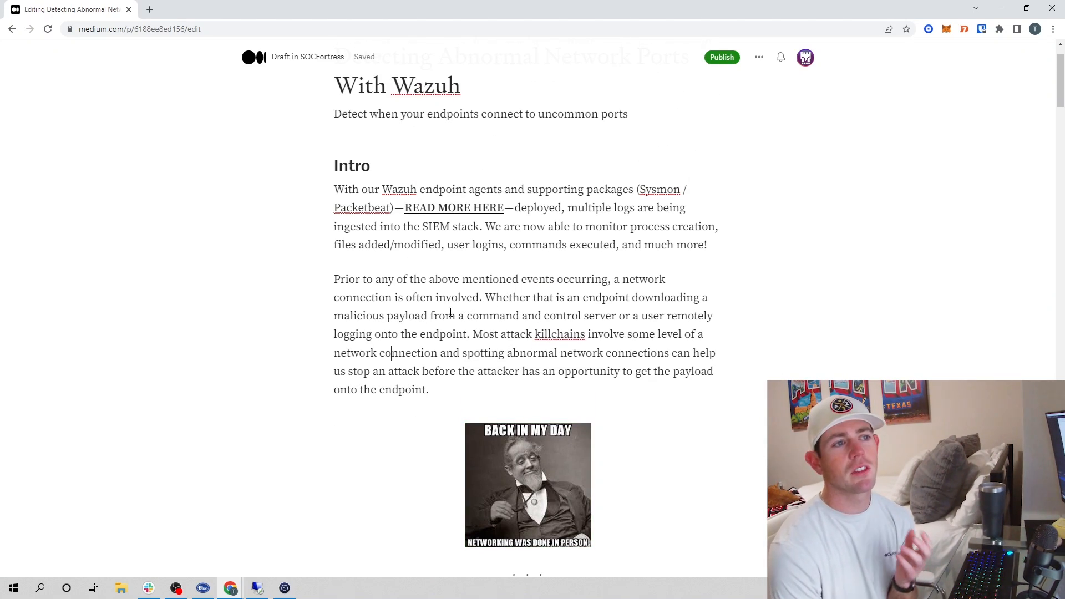
# - Locate the expanded Sysmon Event 3 log in Grafana Explore and highlight destination port 22
pyautogui.scroll(-3)
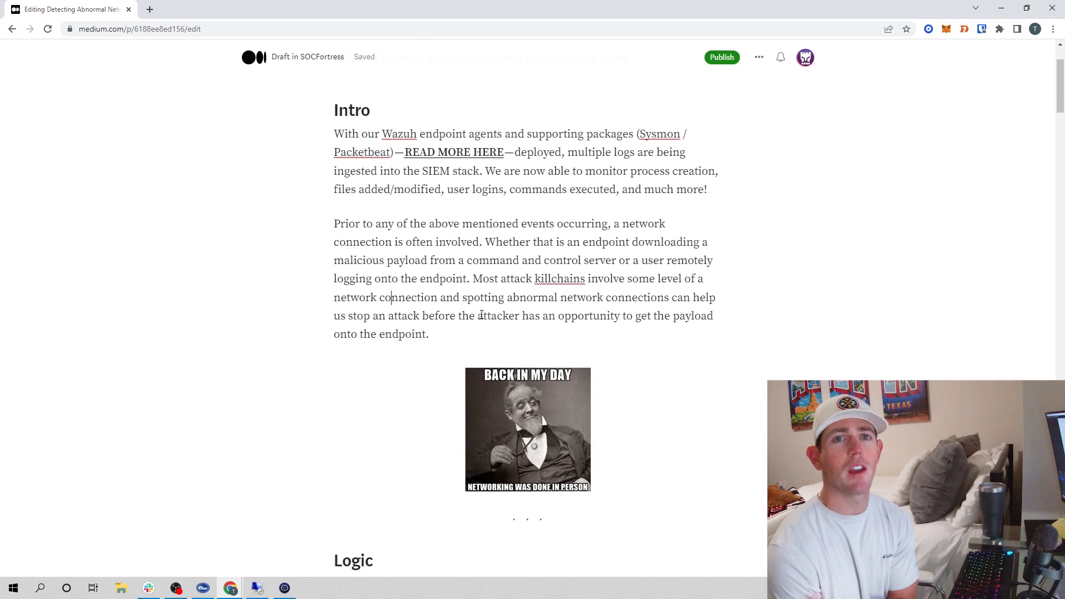
pyautogui.scroll(-3)
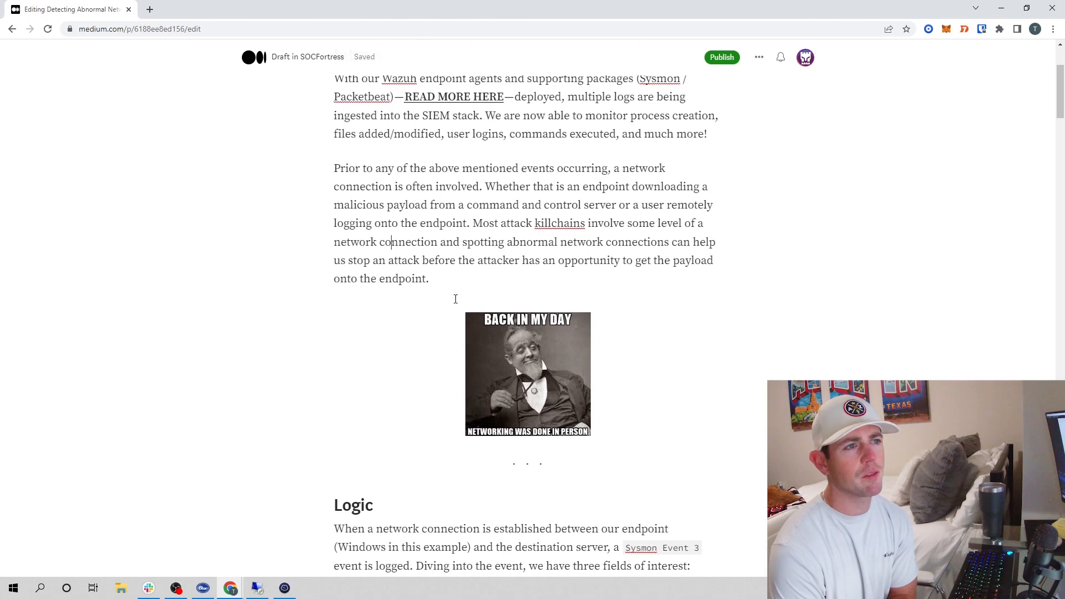
pyautogui.scroll(-3)
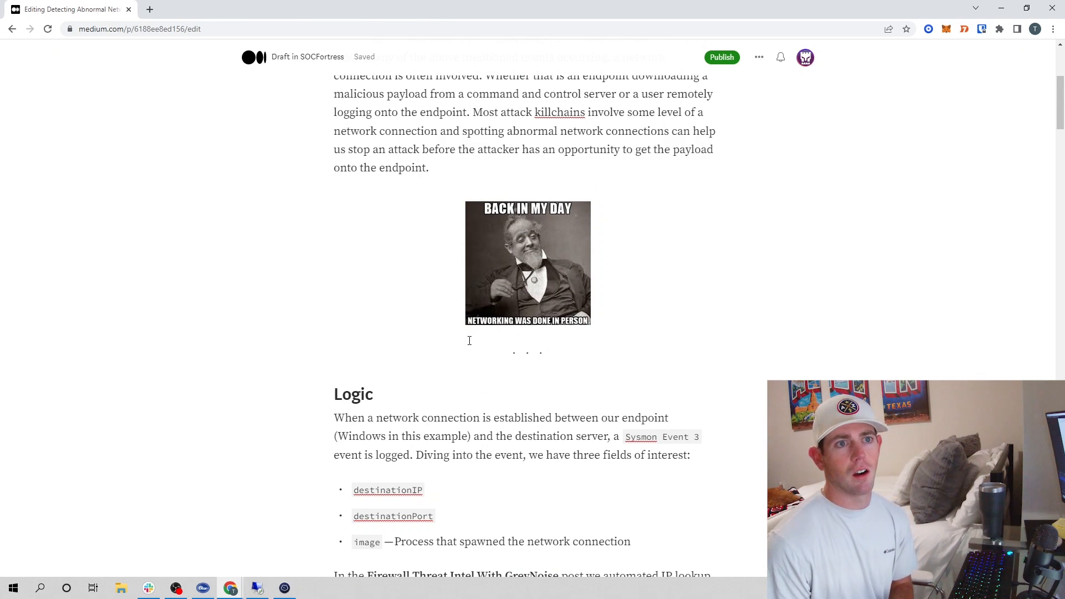
pyautogui.click(336, 394)
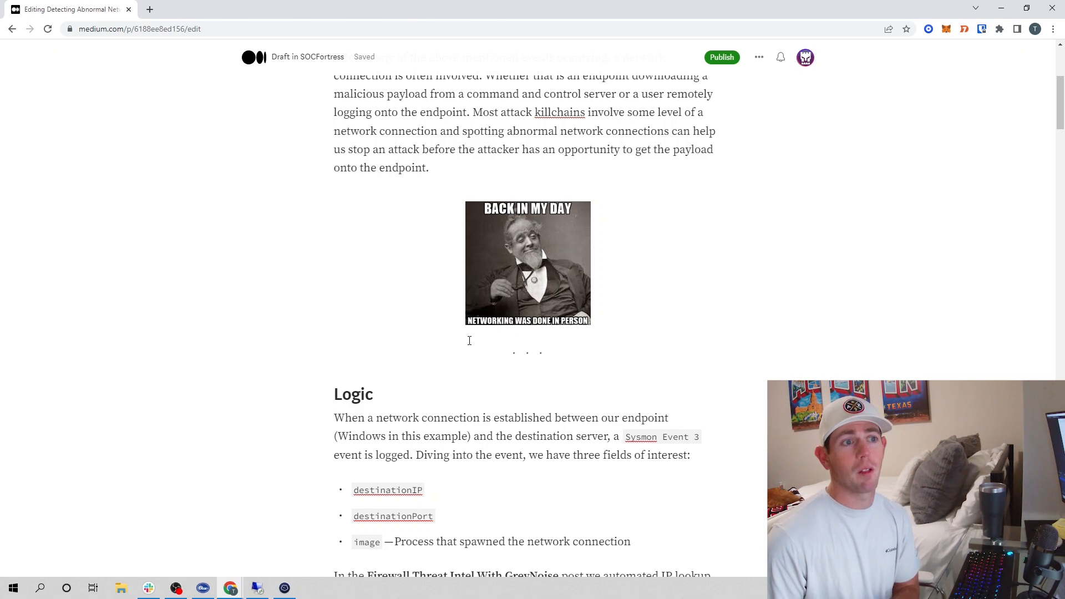
pyautogui.click(333, 394)
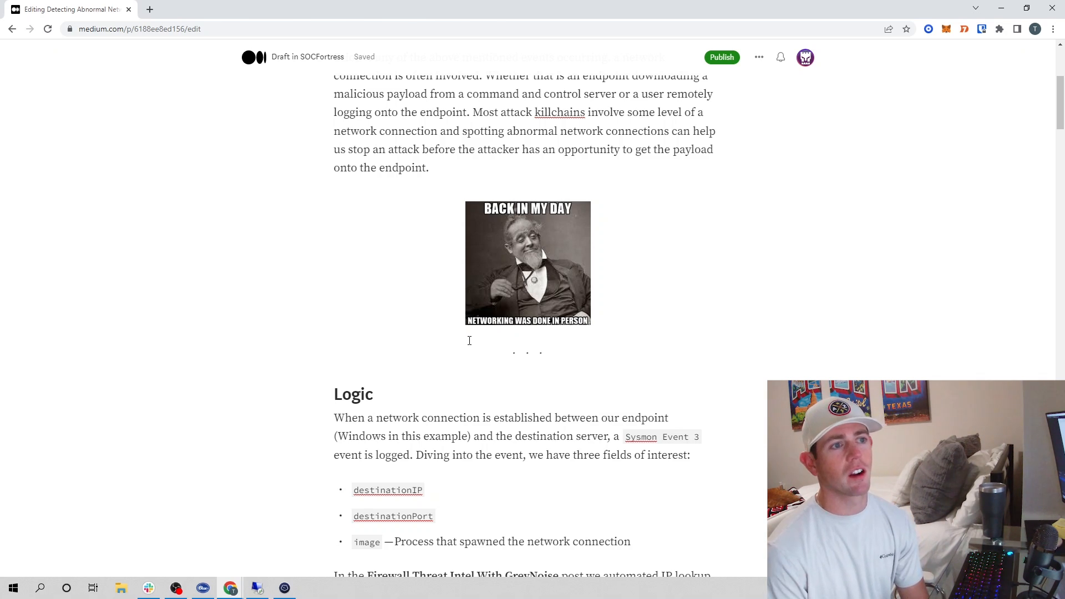
pyautogui.moveTo(447, 371)
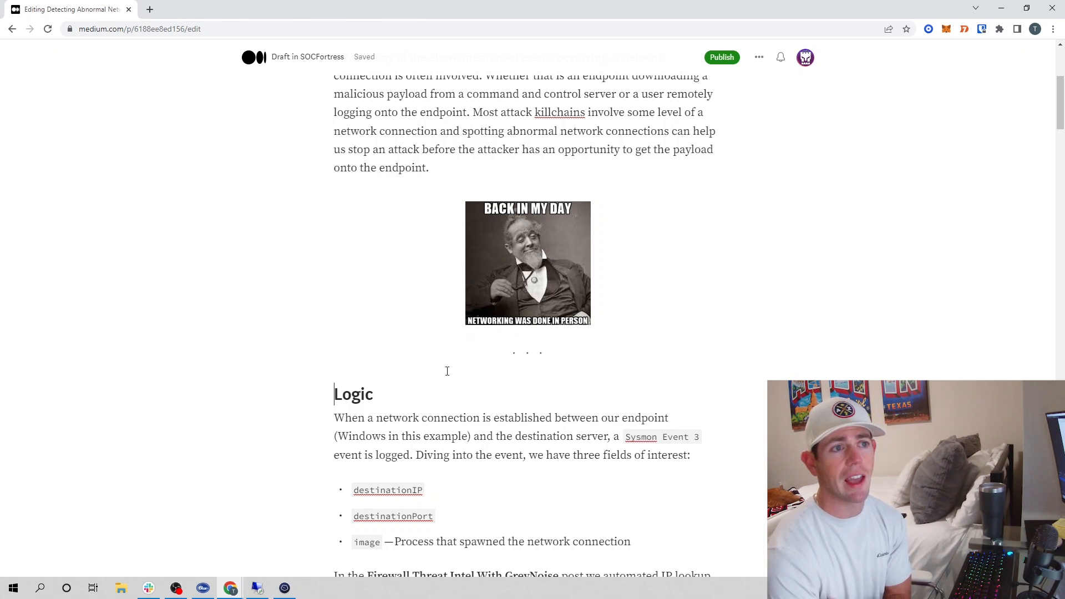
pyautogui.scroll(-3)
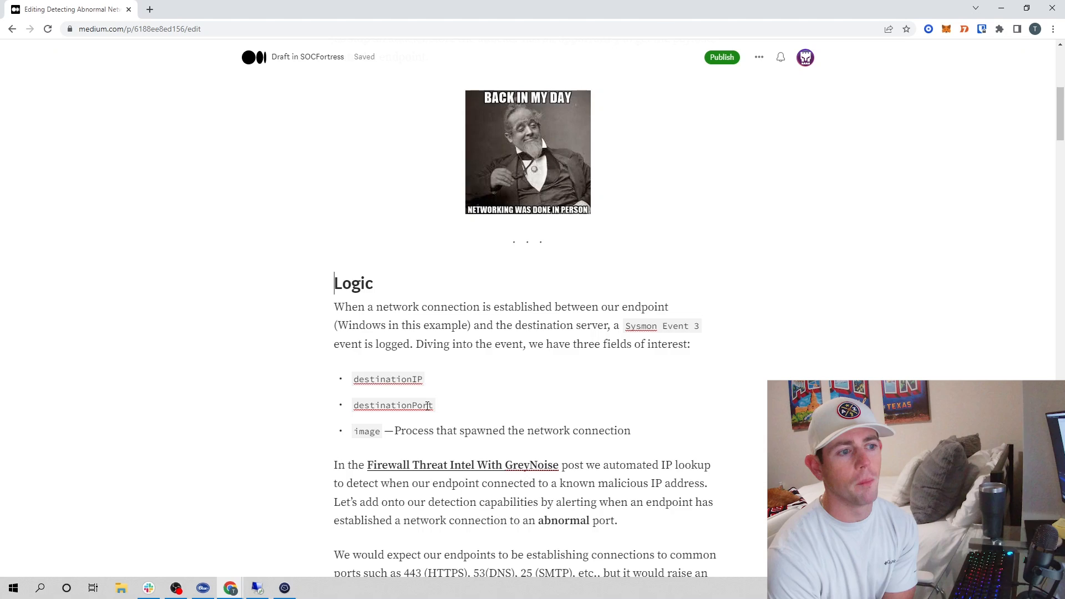
pyautogui.scroll(-3)
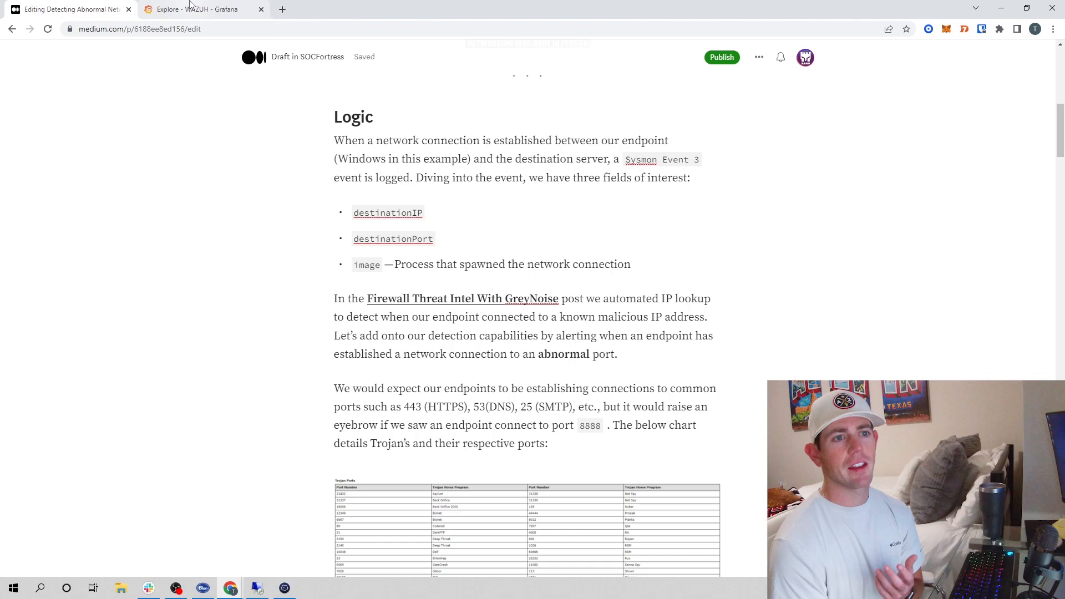
pyautogui.click(197, 9)
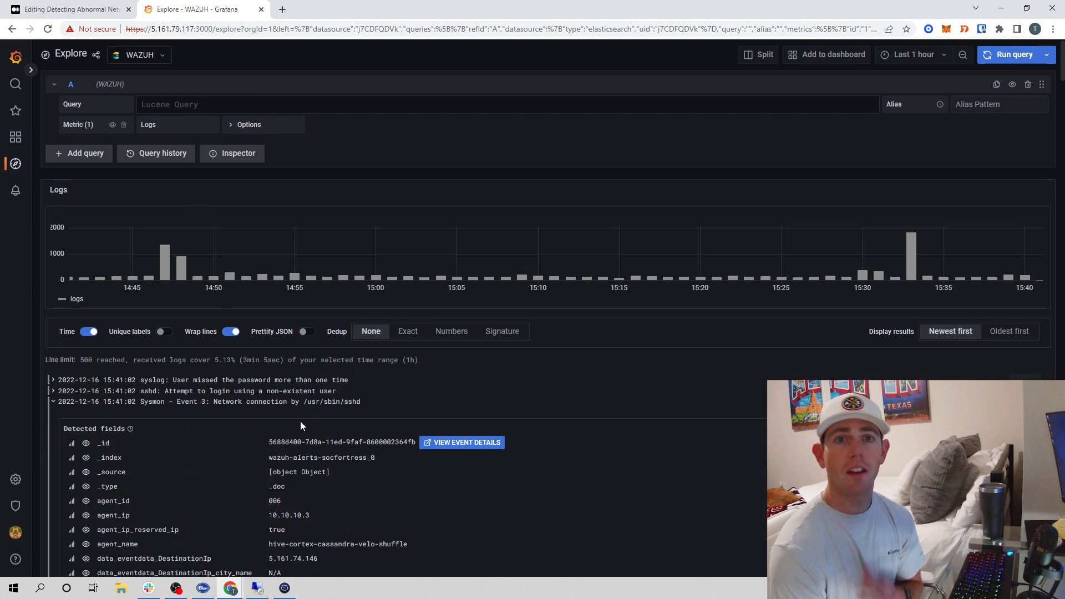
pyautogui.scroll(-3)
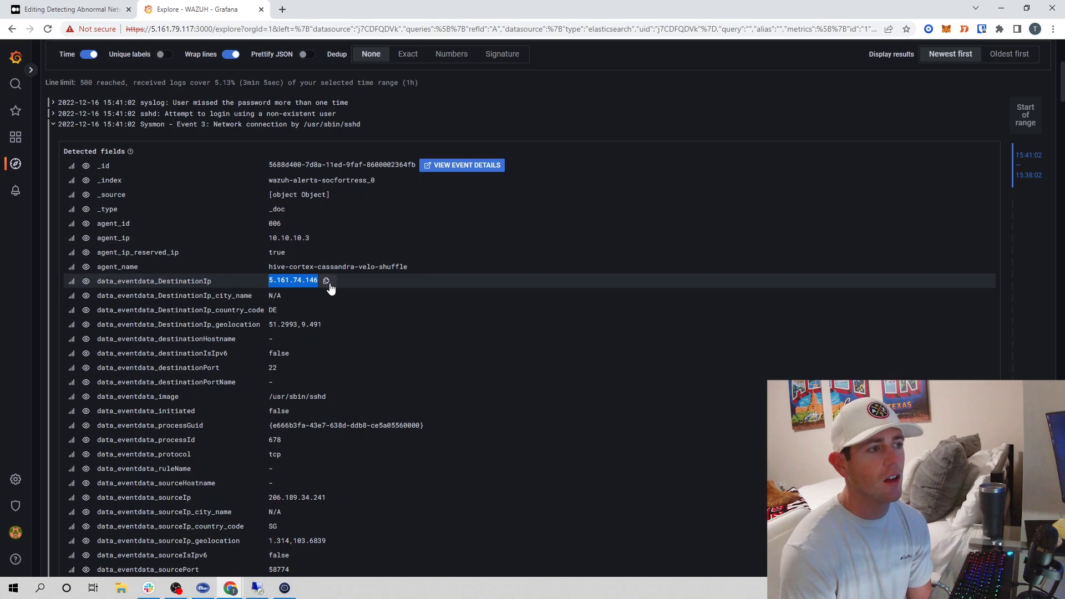
pyautogui.moveTo(315, 310)
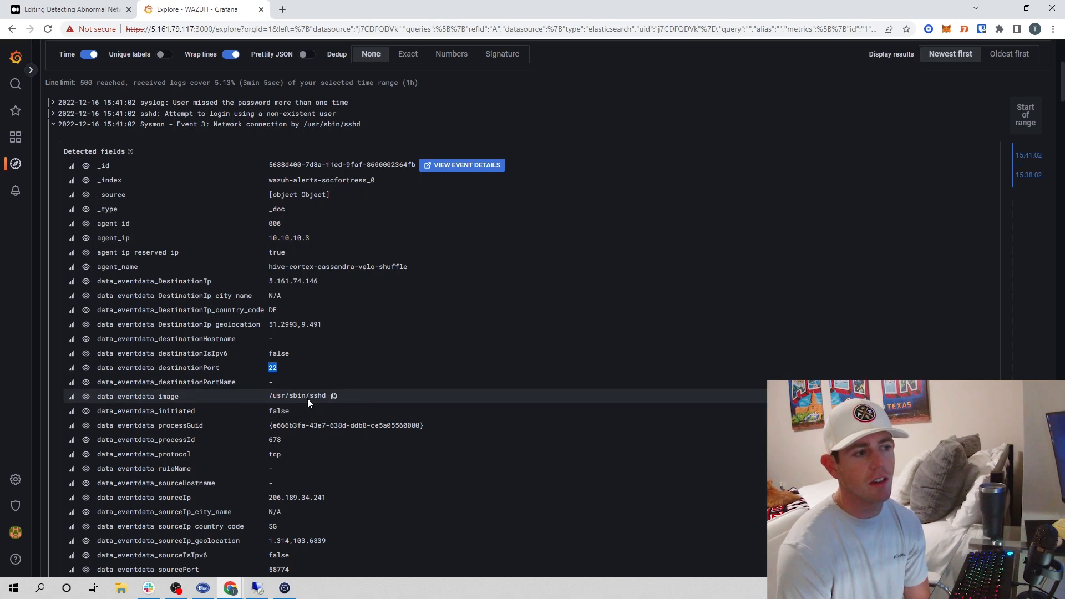
pyautogui.doubleClick(316, 395)
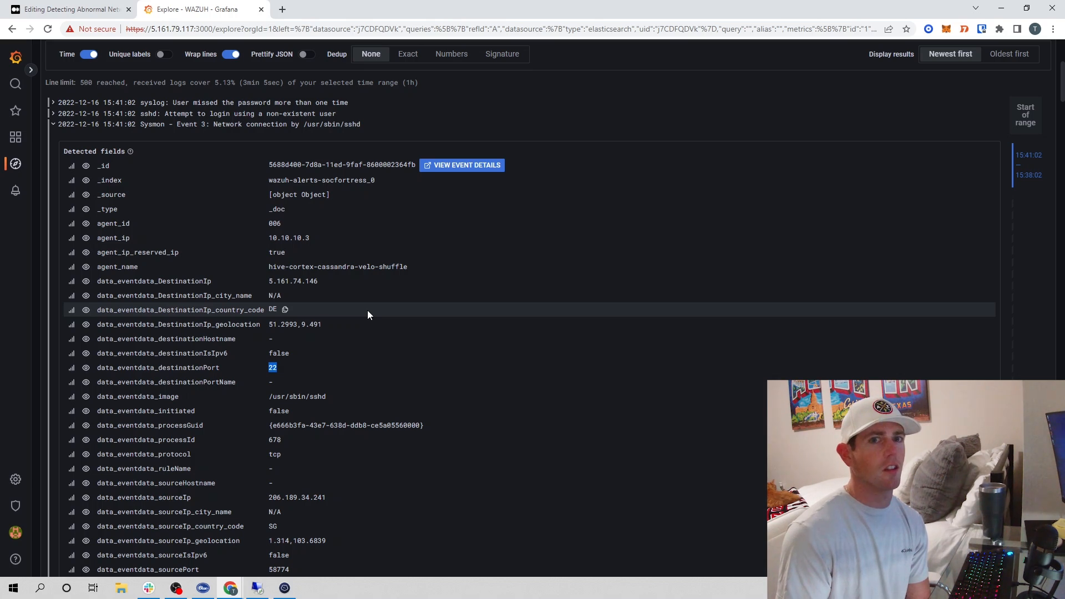
pyautogui.moveTo(308, 269)
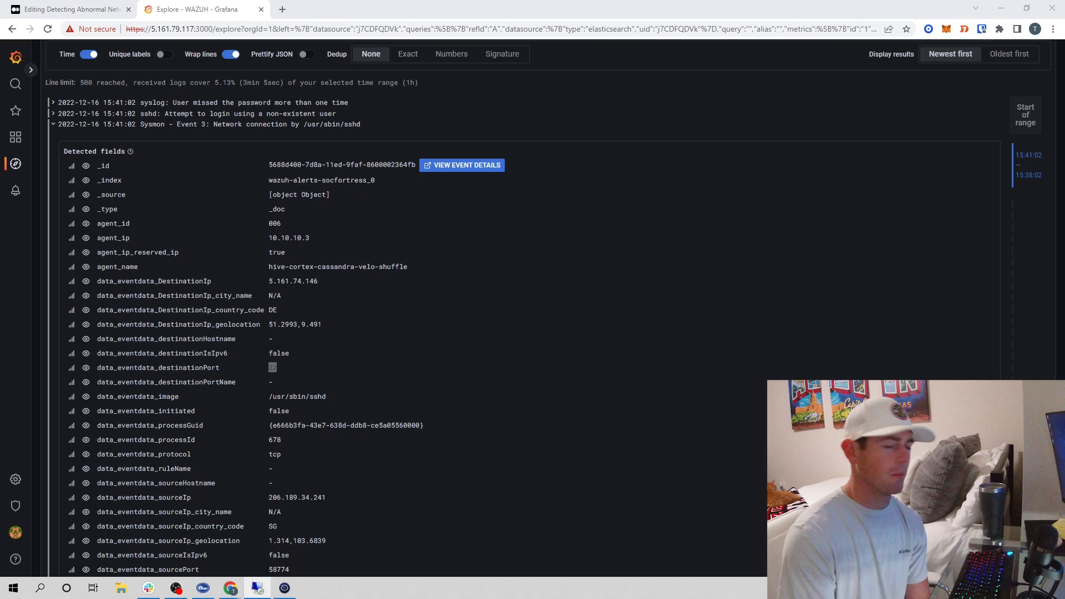
pyautogui.moveTo(386, 367)
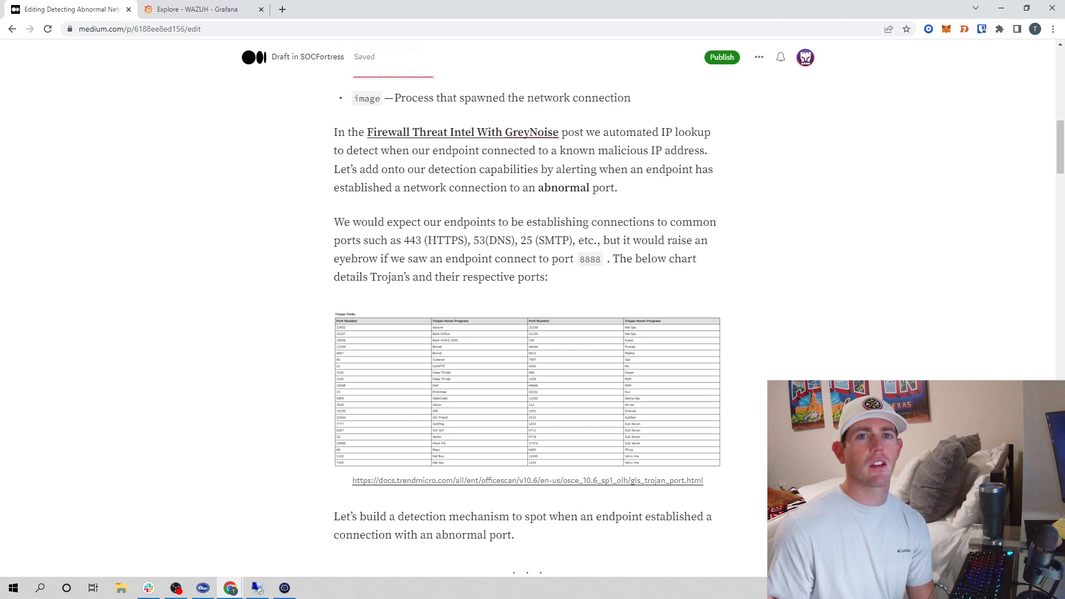
# - Open Trend Micro's Trojan port reference linked beneath the draft's chart
pyautogui.click(336, 517)
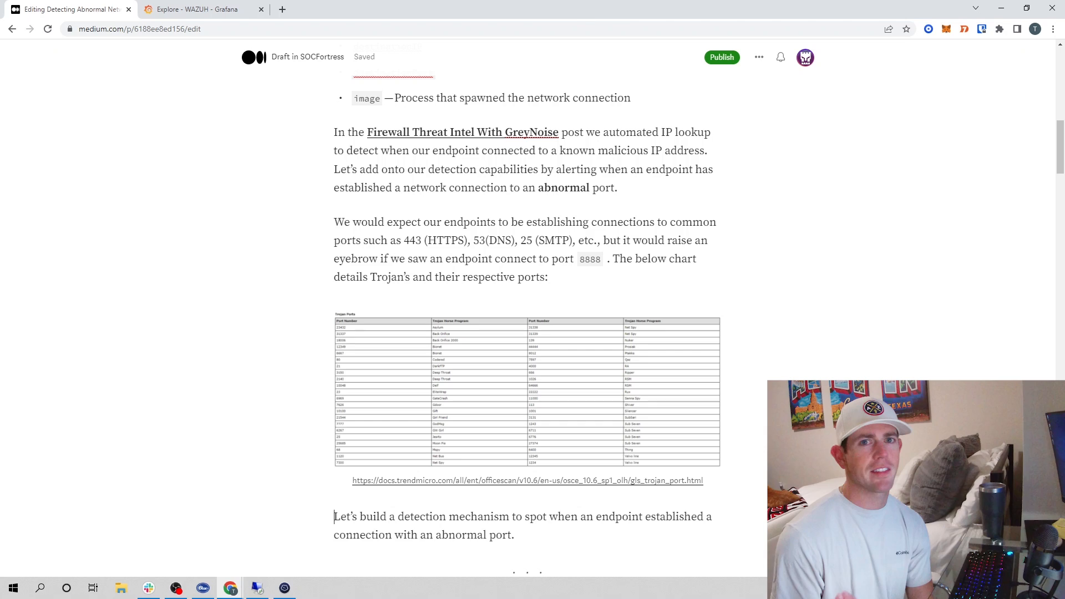
pyautogui.click(527, 480)
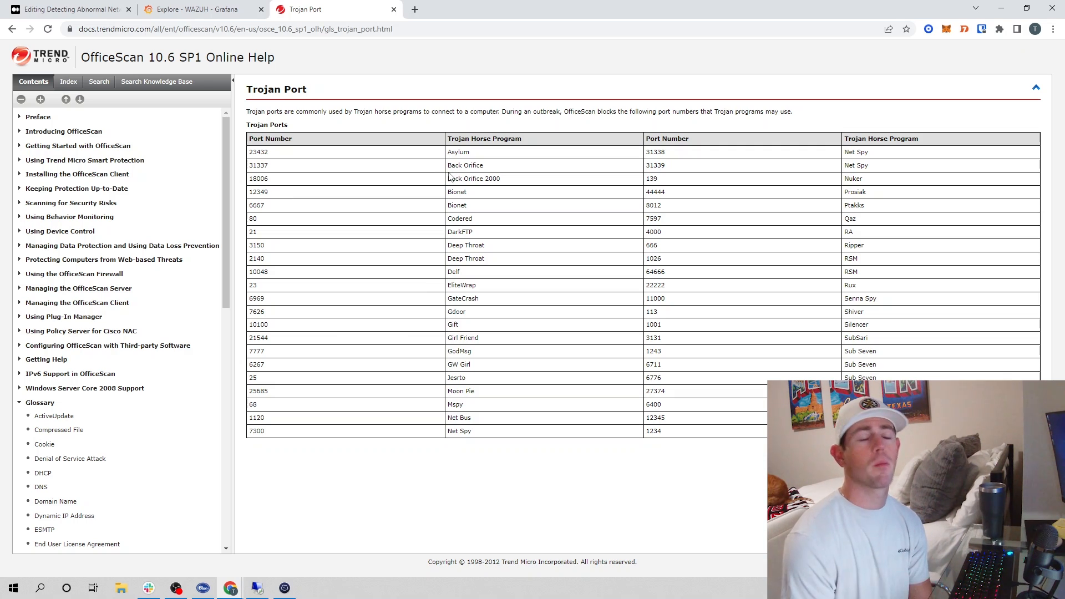
pyautogui.moveTo(290, 165)
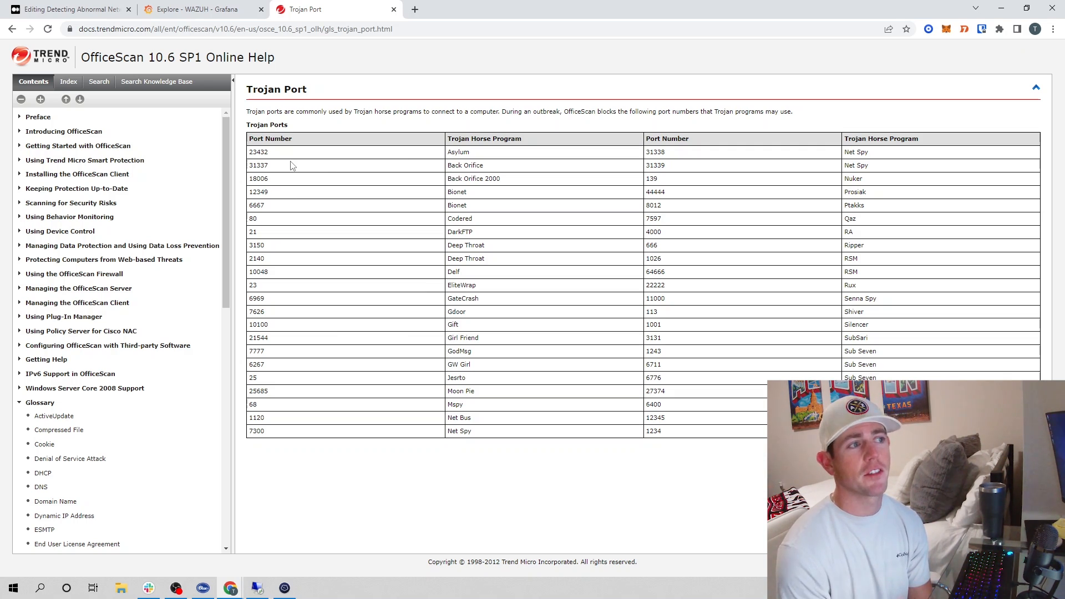
# - Highlight port 7777 (GodMsg) in the Trojan port table, then return to the Medium draft
pyautogui.doubleClick(258, 151)
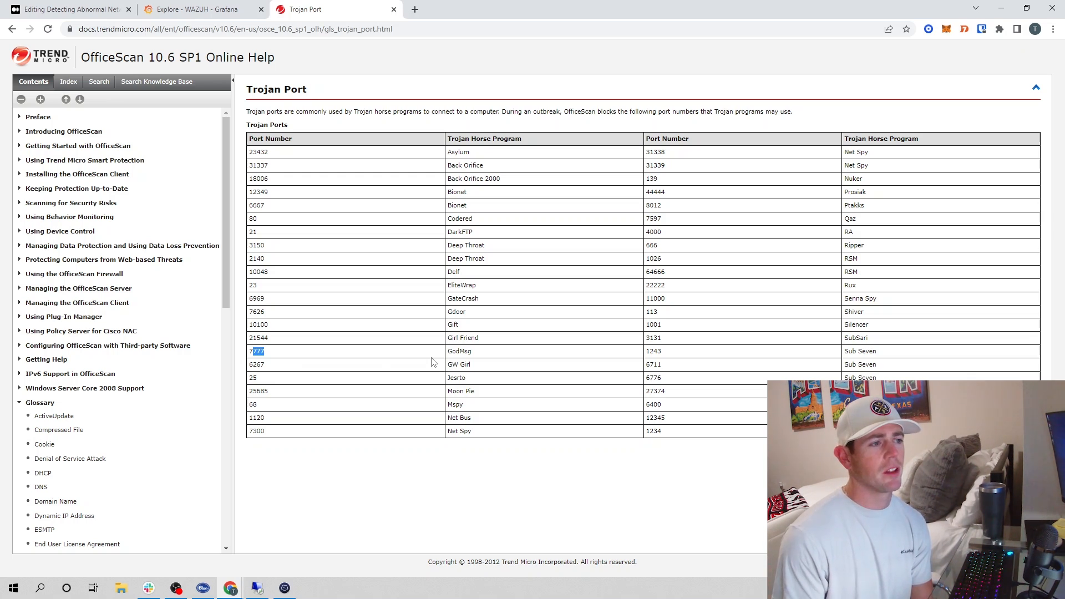
pyautogui.write('jivdgc!$')
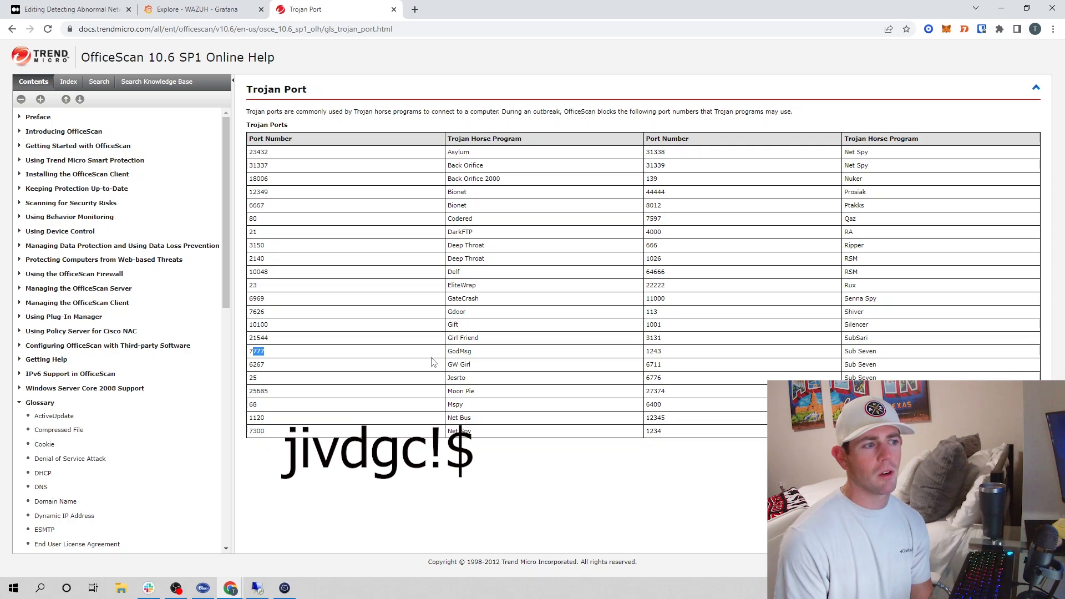
pyautogui.moveTo(406, 303)
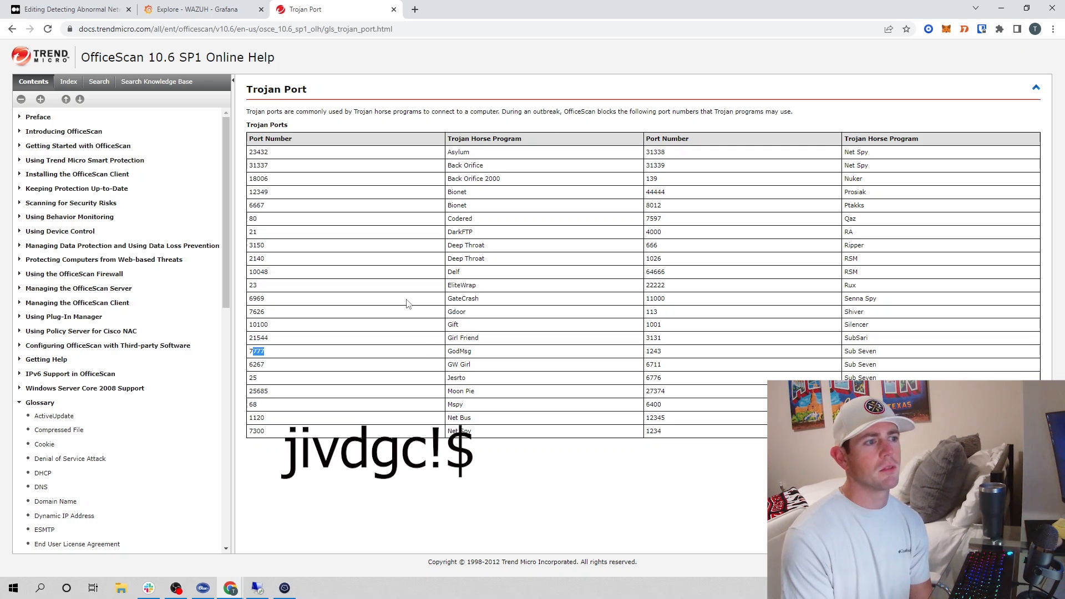
pyautogui.click(65, 9)
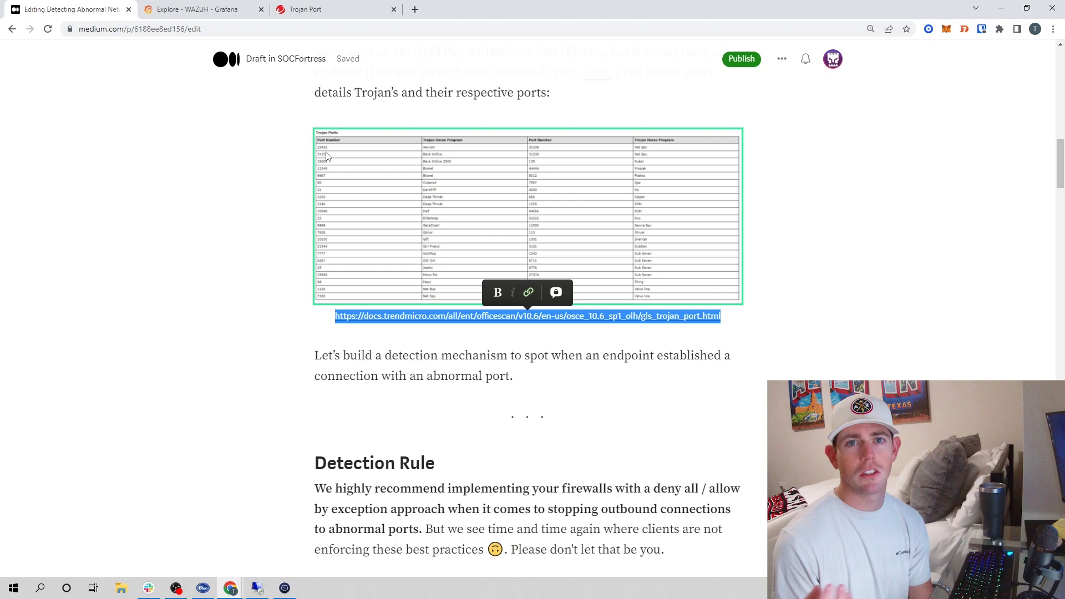
pyautogui.scroll(-3)
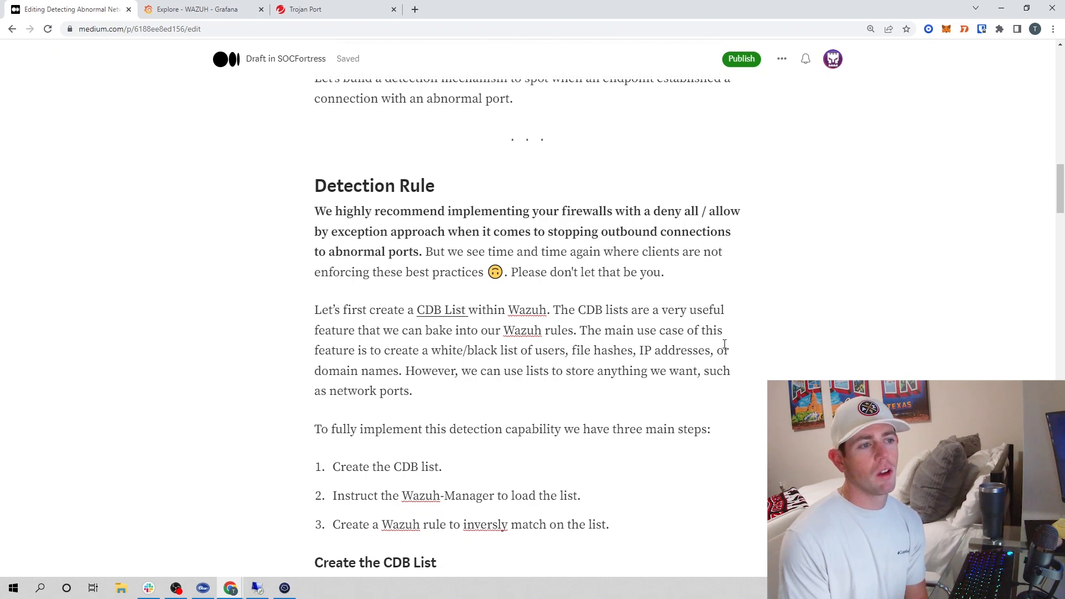
pyautogui.scroll(-3)
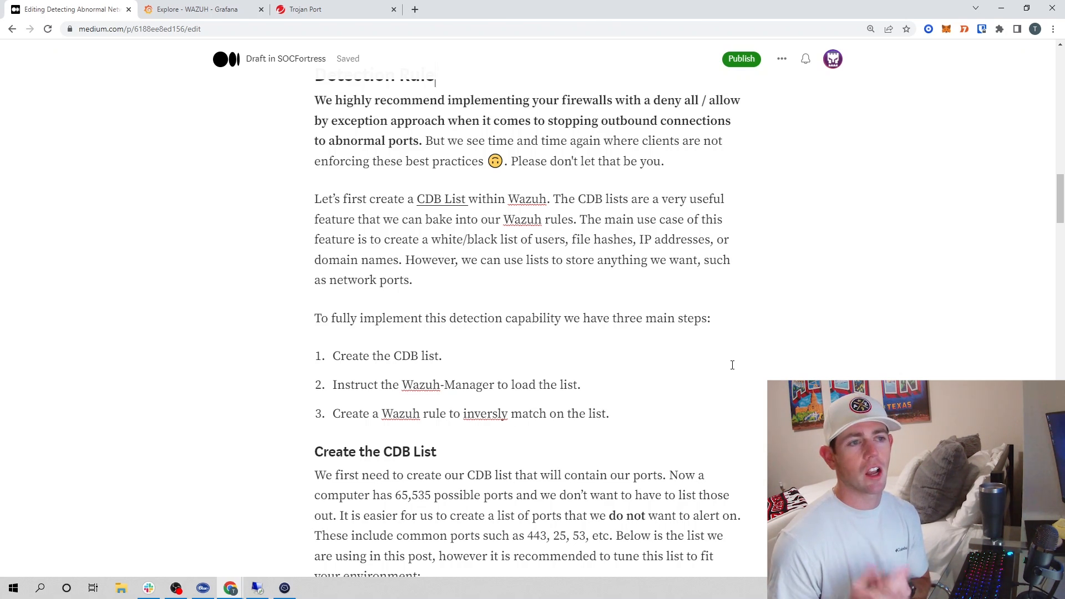
pyautogui.scroll(-3)
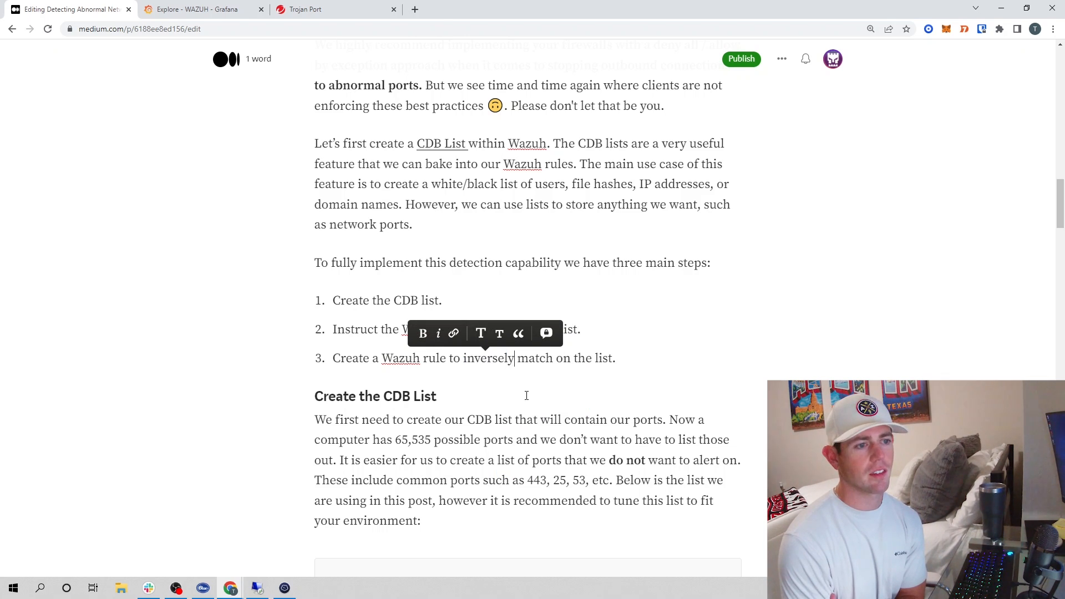
pyautogui.scroll(-3)
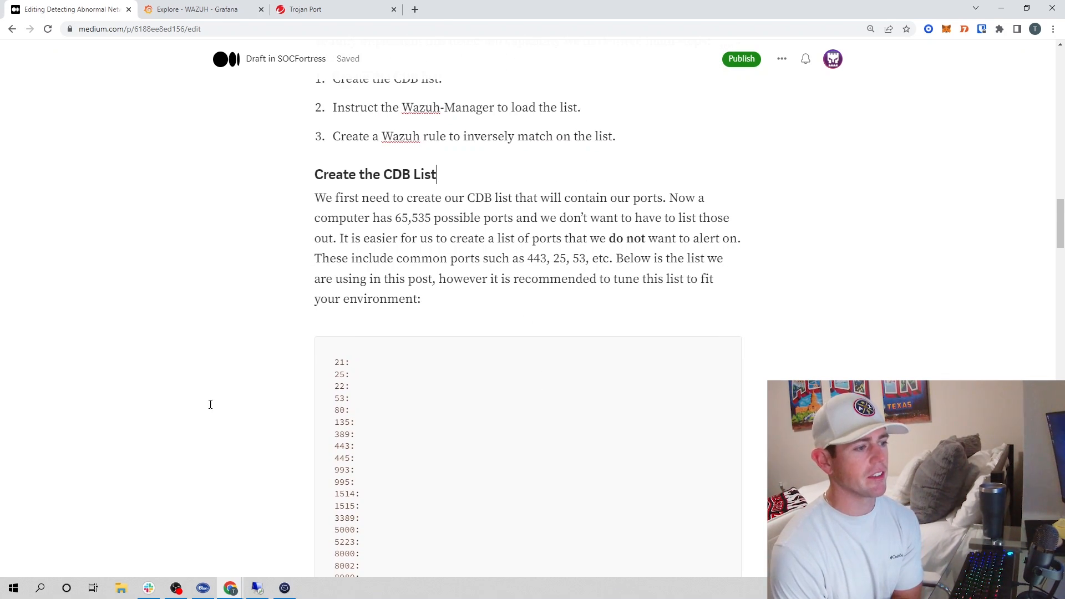
pyautogui.click(284, 588)
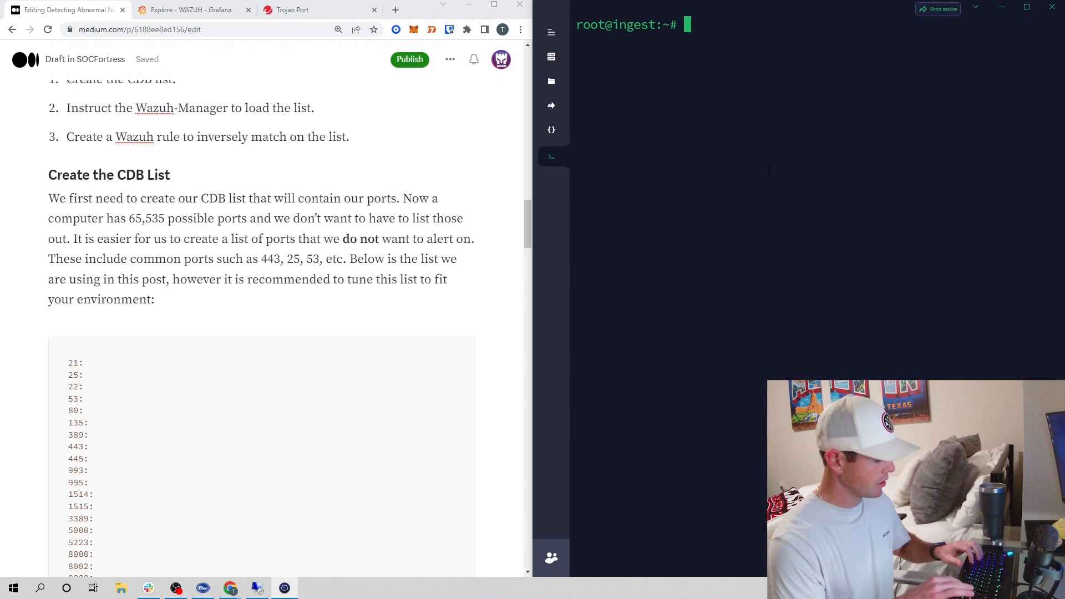
# - Enter /var/ossec/etc/lists and start creating the common-ports file with nano
pyautogui.write('cd /var/ossec/etc/l')
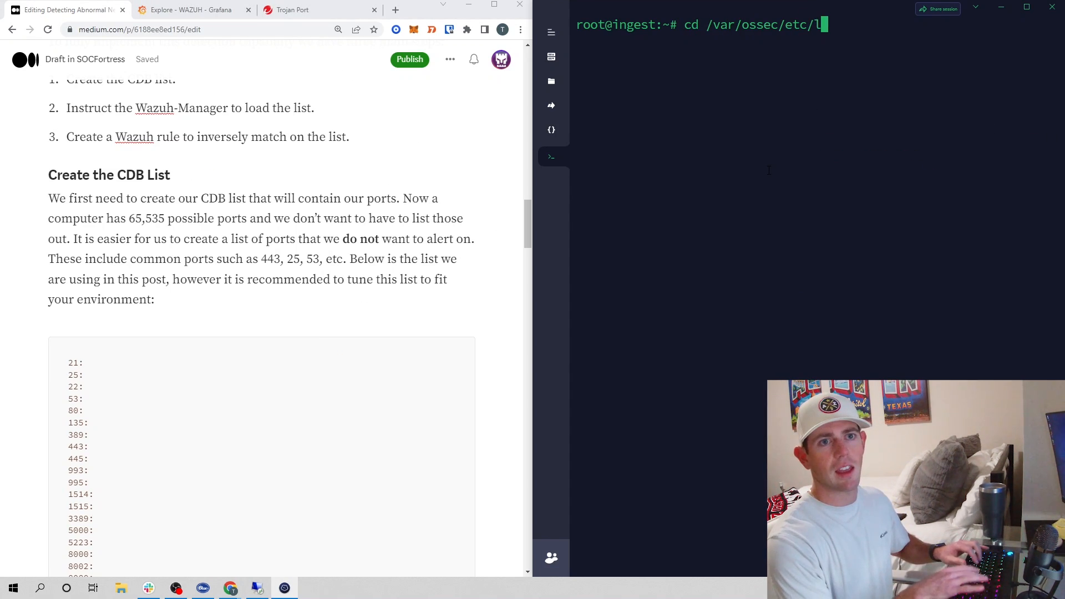
pyautogui.press('Return')
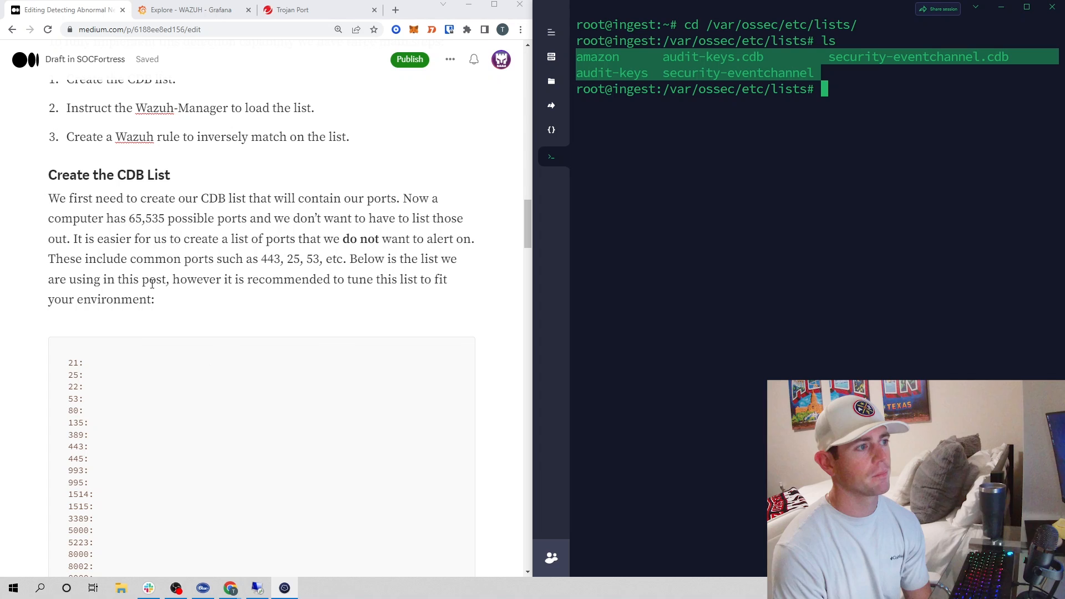
pyautogui.write('n')
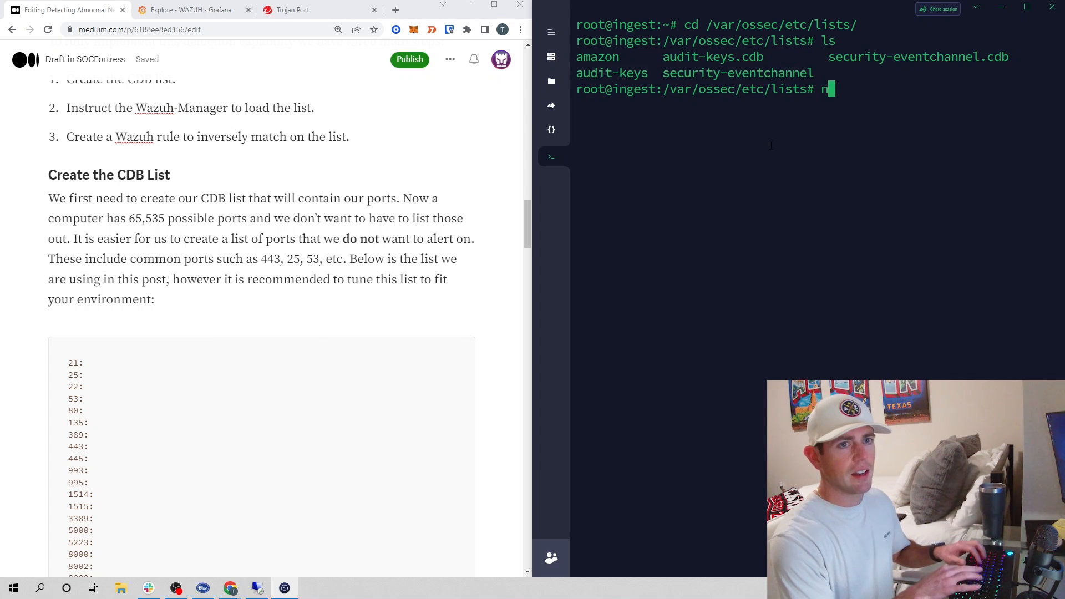
pyautogui.write('ano co')
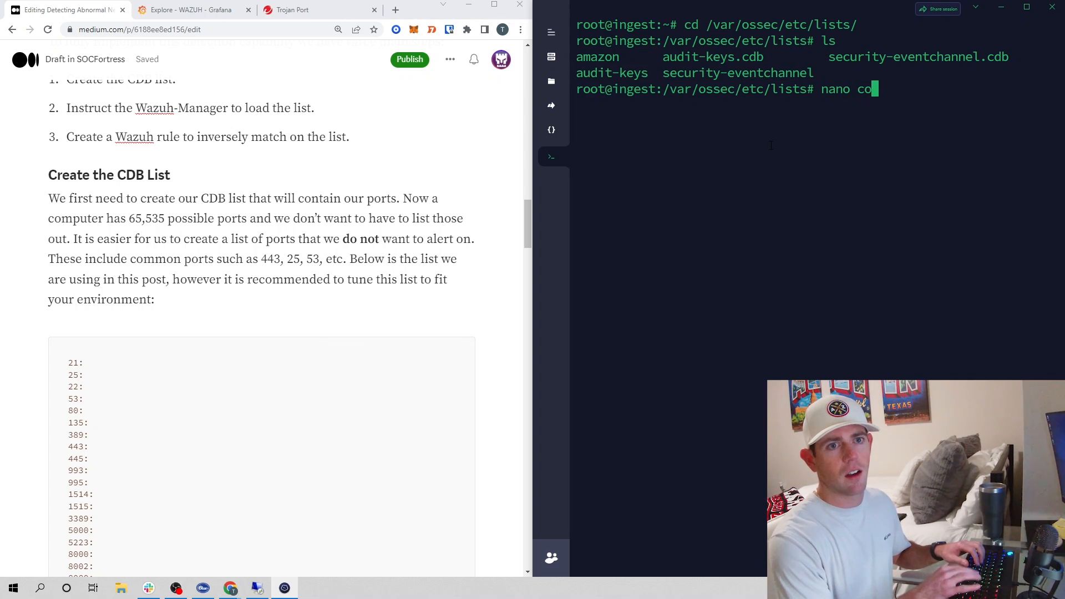
pyautogui.write('mmon-p')
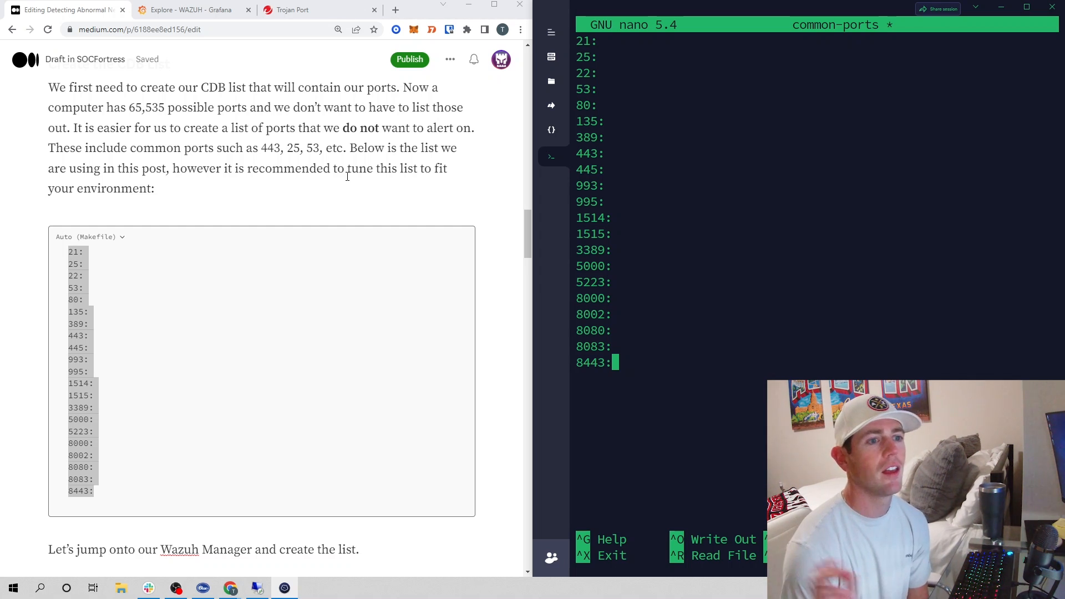
# - Fill common-ports with ports 21 through 8443, one per line, save and exit nano
pyautogui.scroll(-3)
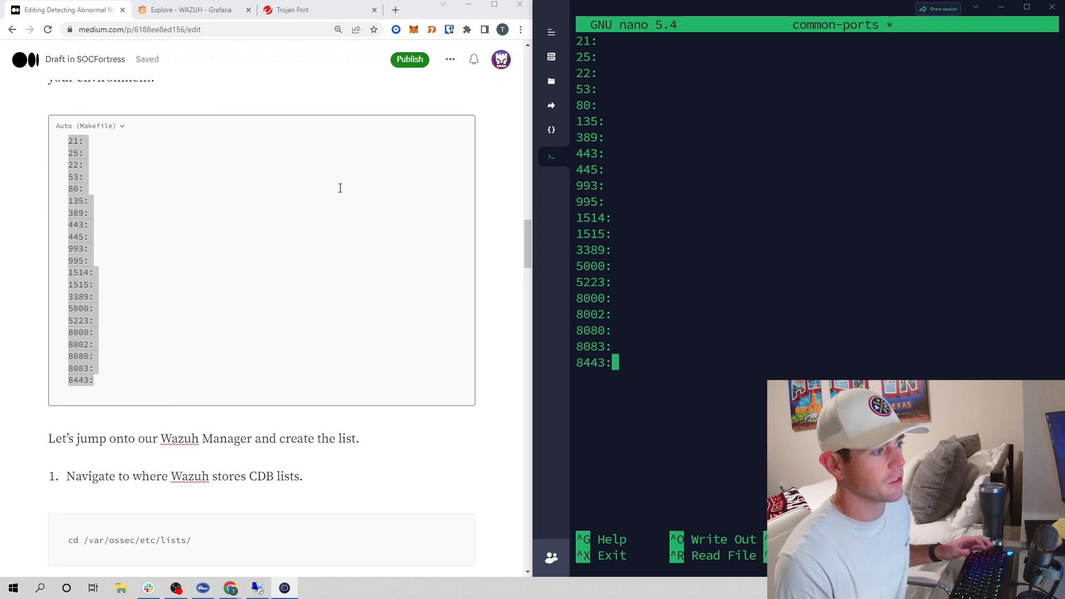
pyautogui.scroll(-3)
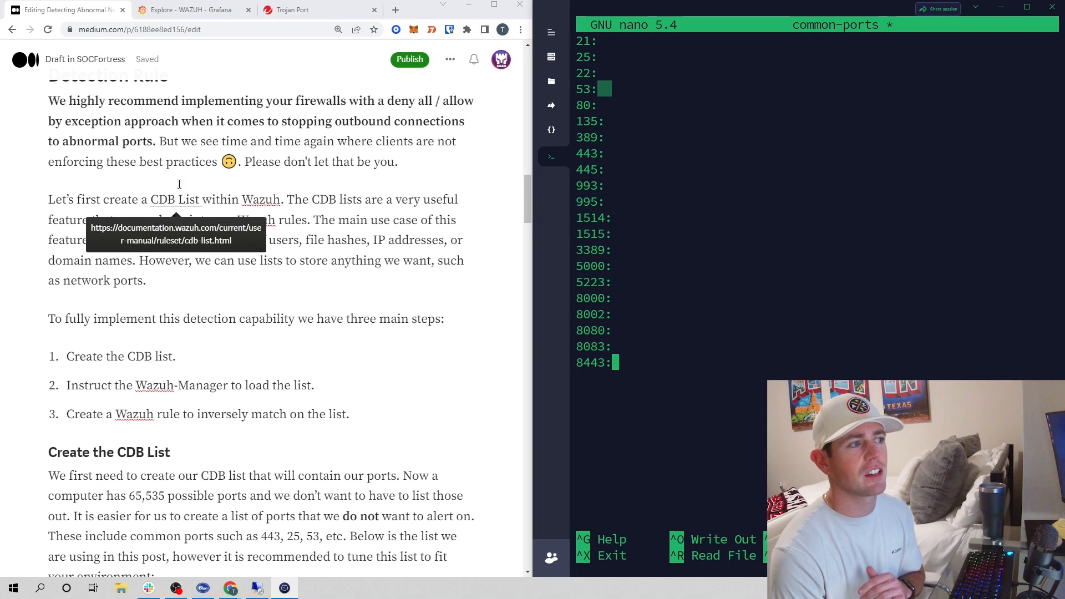
pyautogui.moveTo(232, 316)
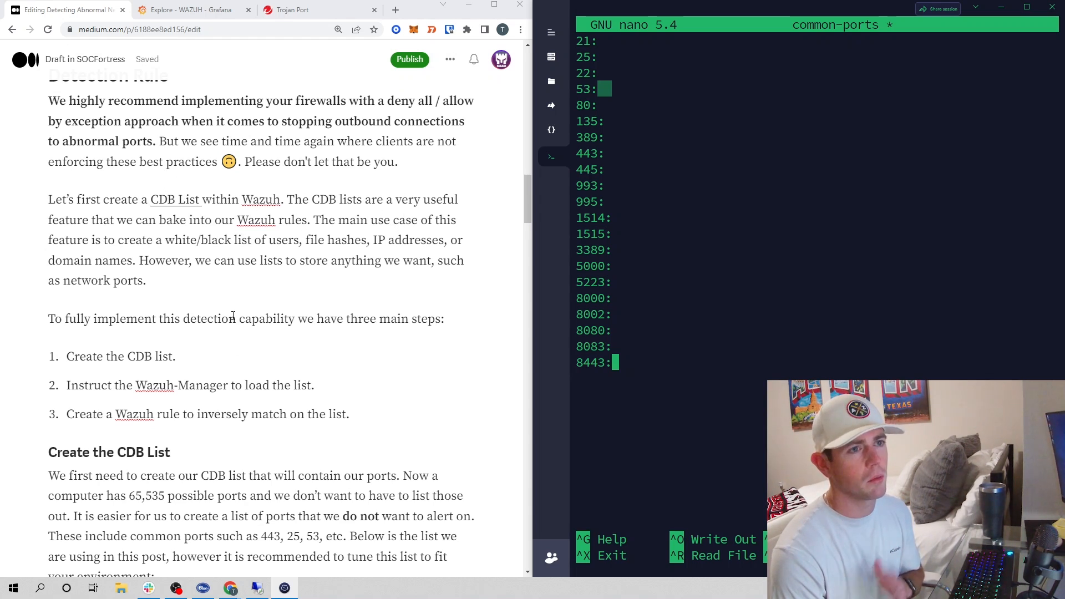
pyautogui.scroll(-3)
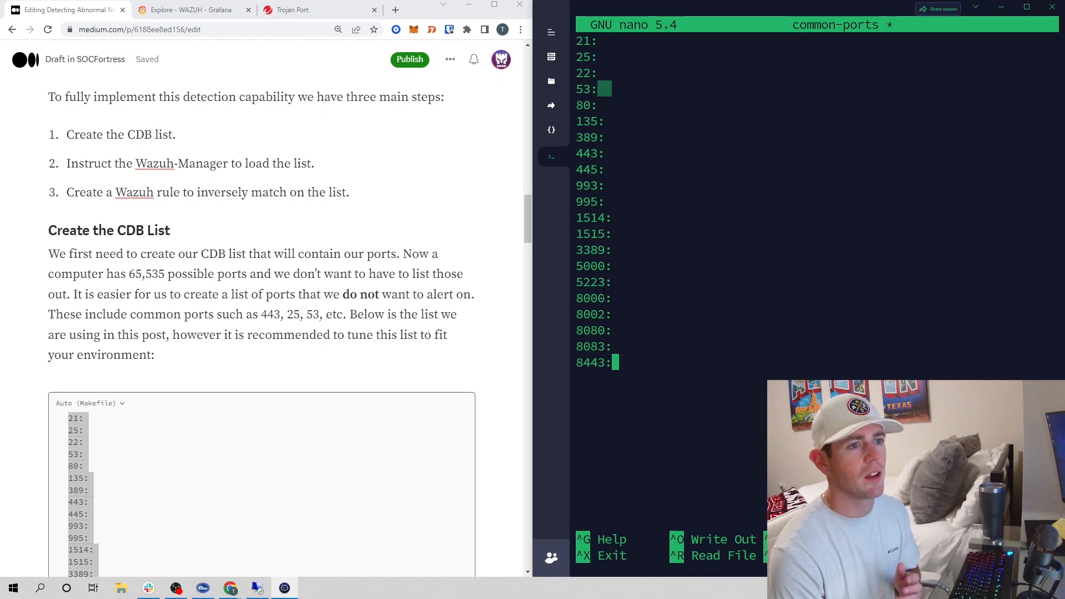
pyautogui.scroll(-3)
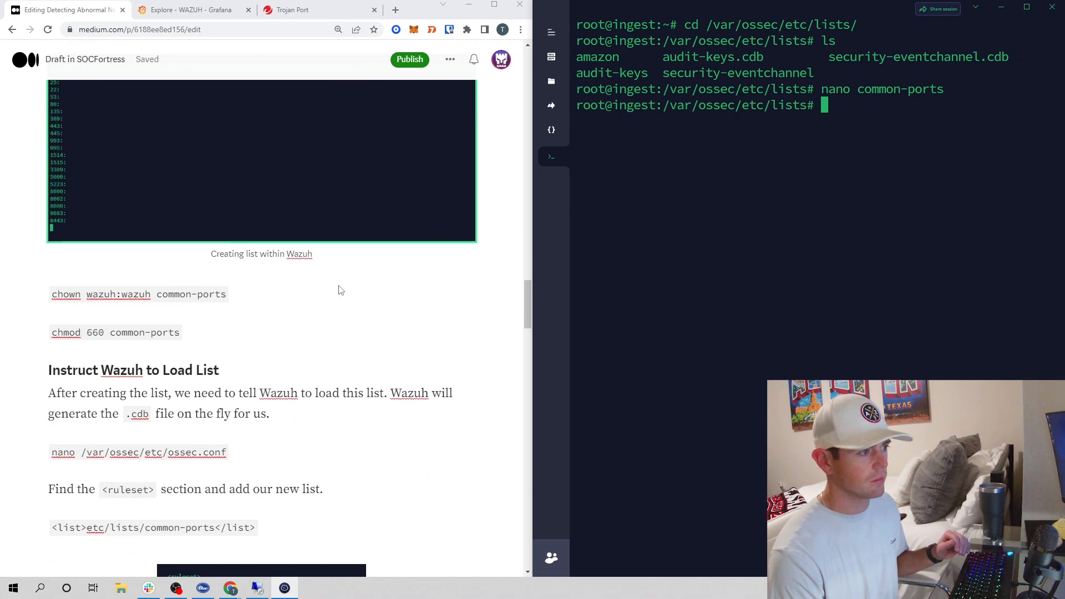
# - Give common-ports wazuh:wazuh ownership with 660 permissions
pyautogui.write('ls -llh')
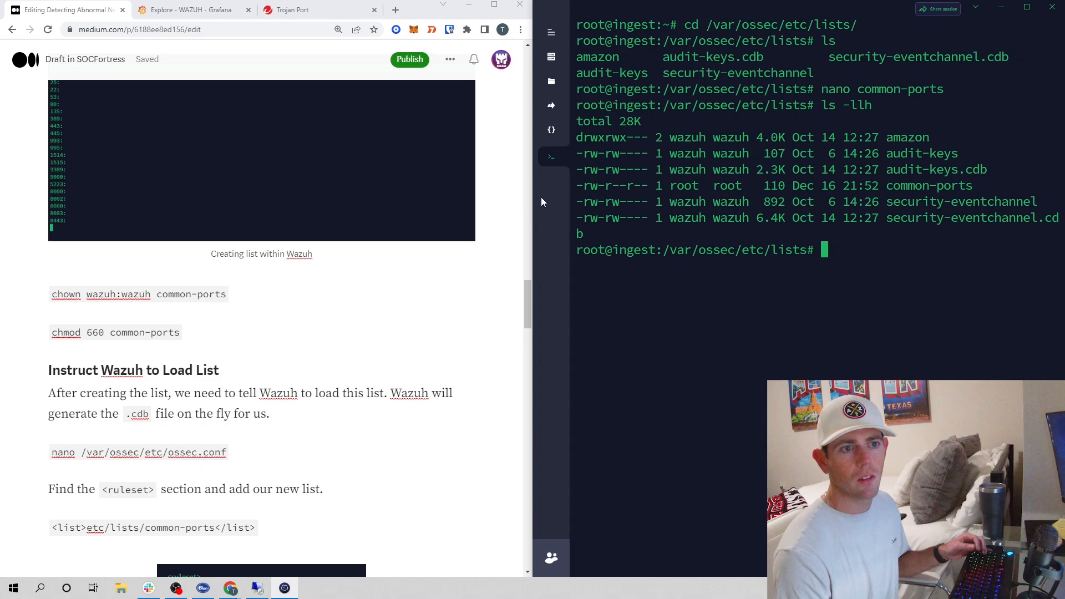
pyautogui.doubleClick(705, 185)
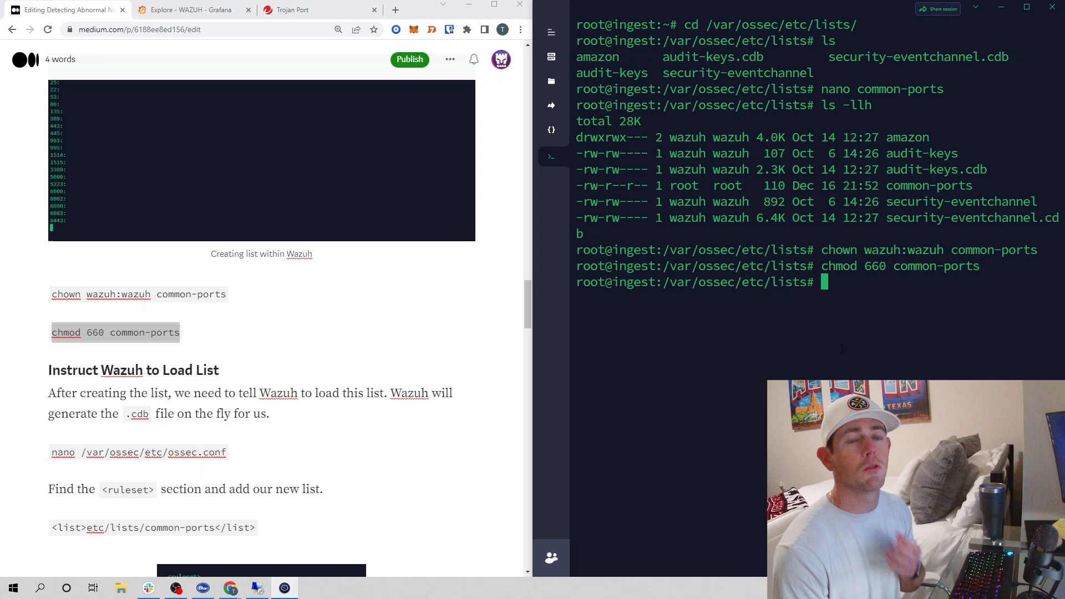
pyautogui.write('nano')
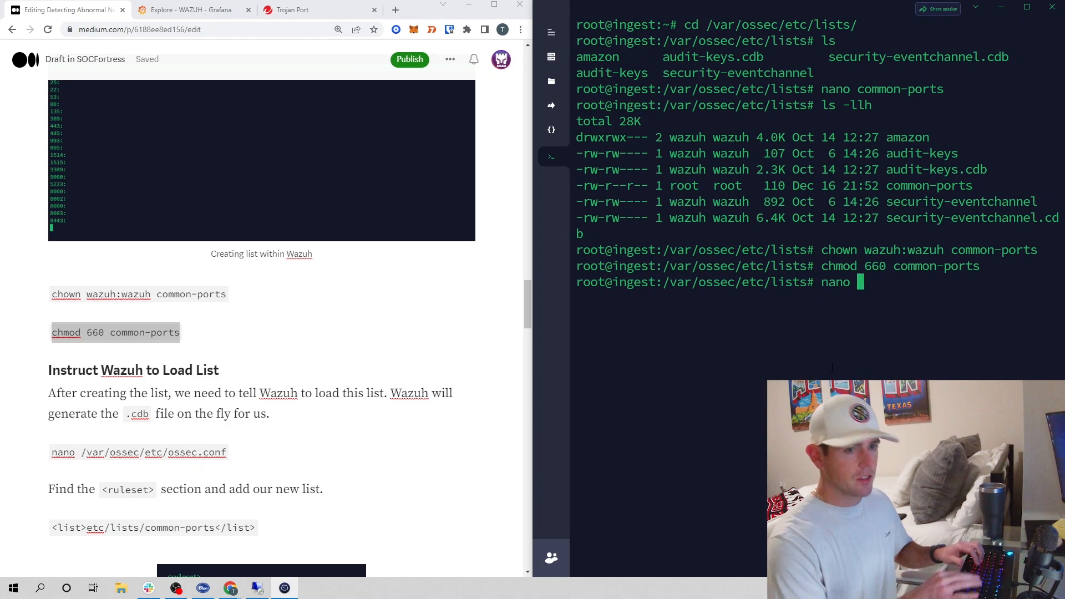
# - Open ossec.conf at the ruleset section and copy the common-ports list declaration from the article
pyautogui.write('/var/ossec/etc/')
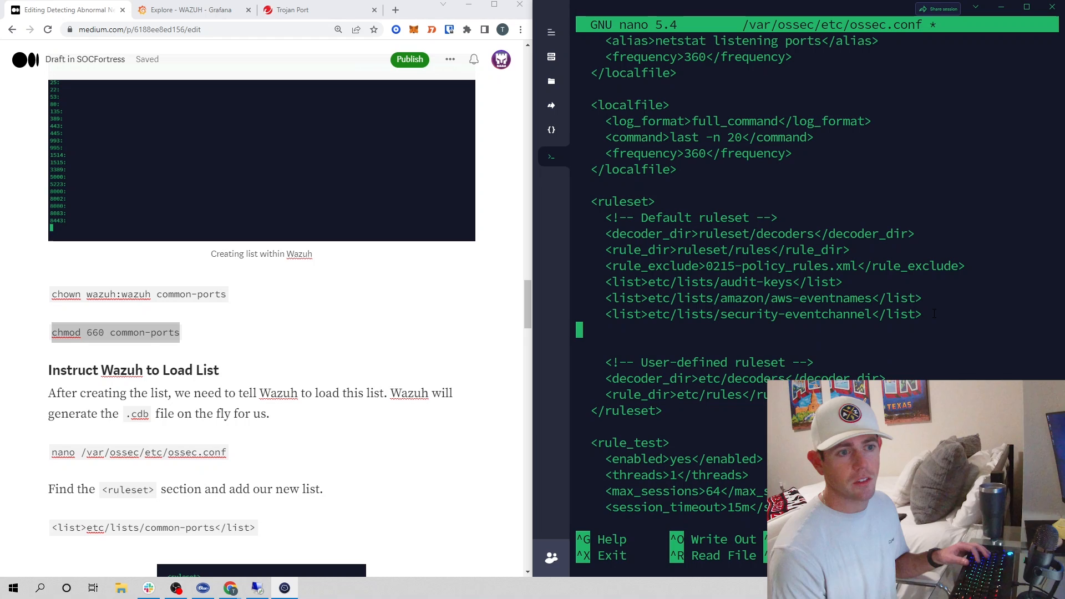
pyautogui.scroll(-3)
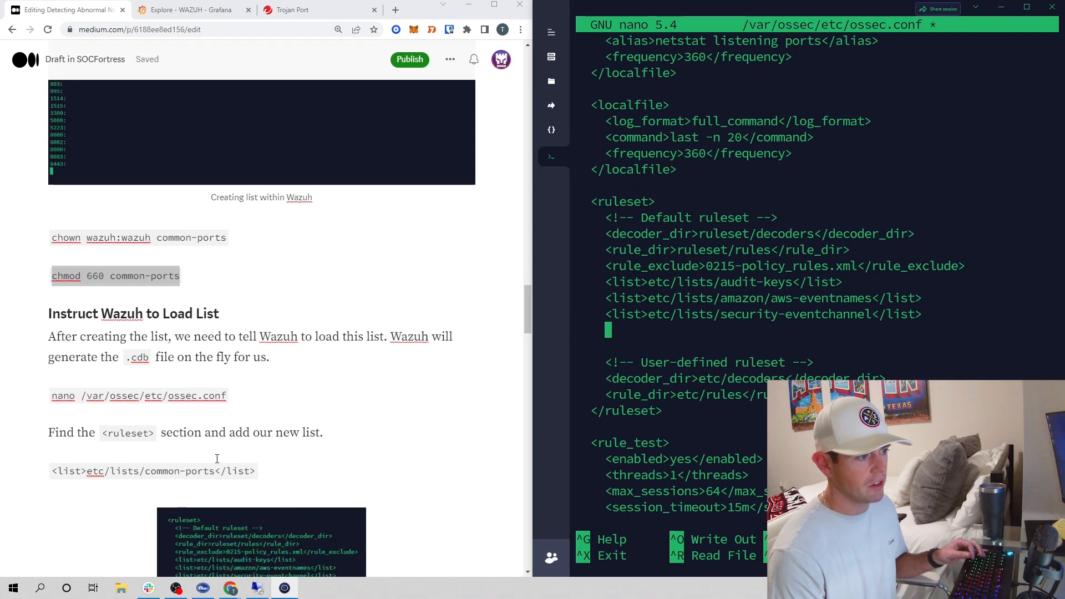
pyautogui.tripleClick(153, 417)
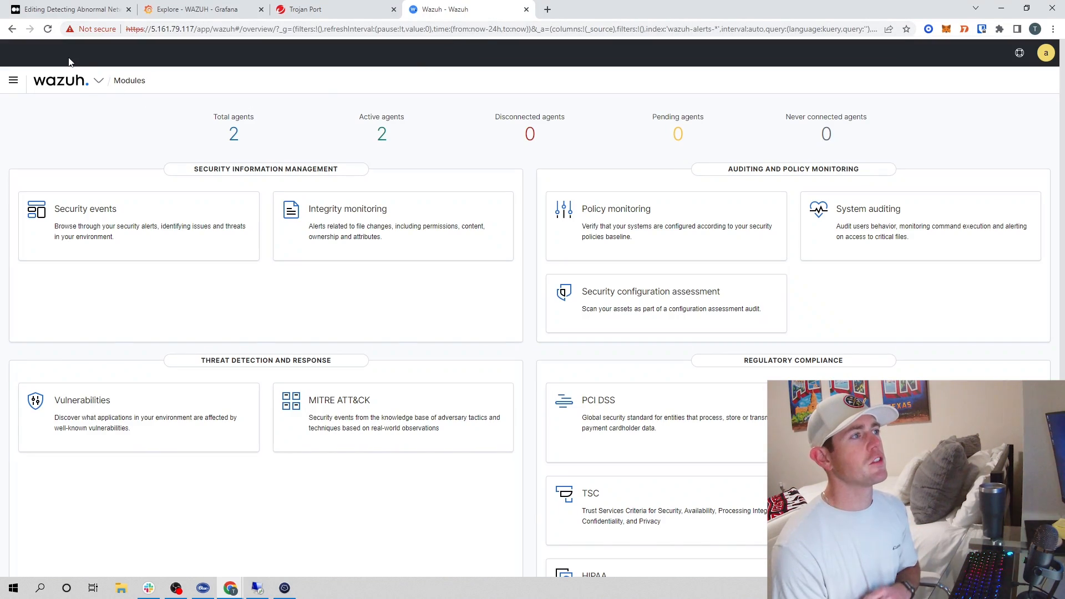
# - View the common-ports CDB list and draft a 999 entry without adding it
pyautogui.click(80, 80)
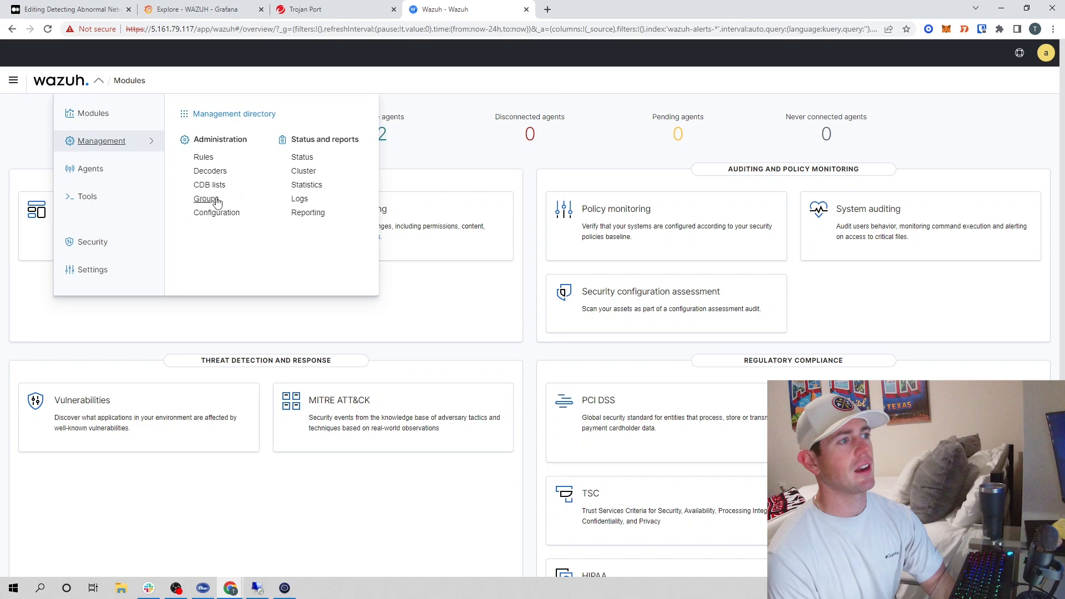
pyautogui.click(209, 185)
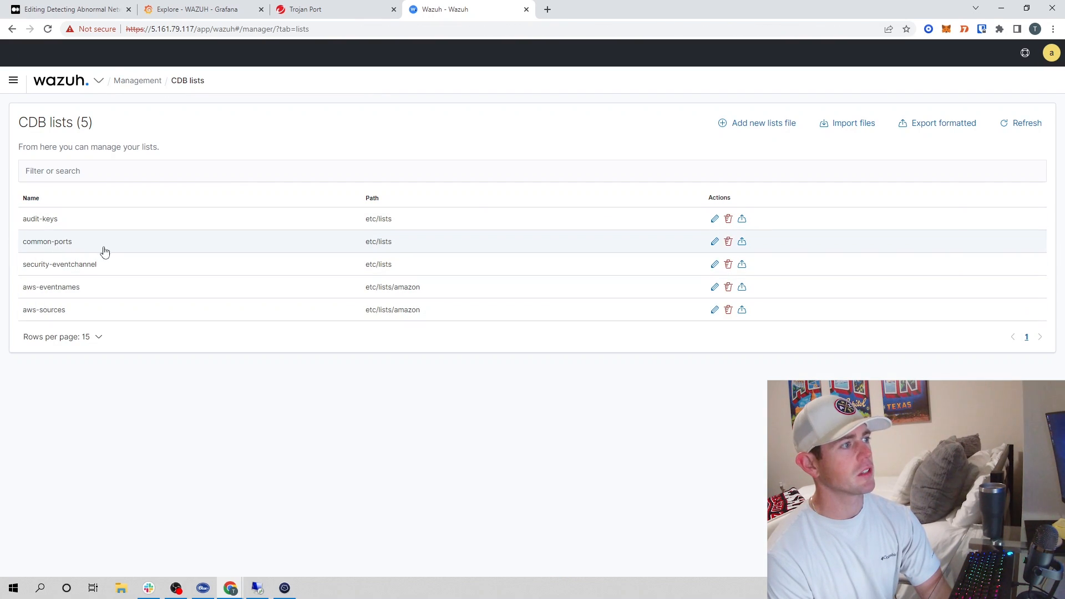
pyautogui.click(47, 241)
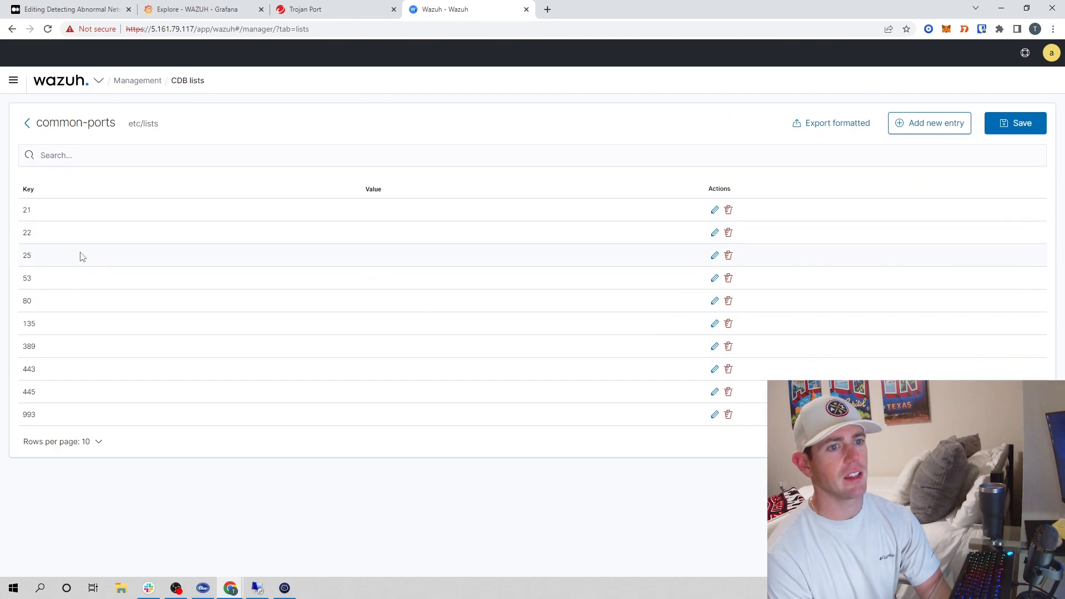
pyautogui.moveTo(248, 232)
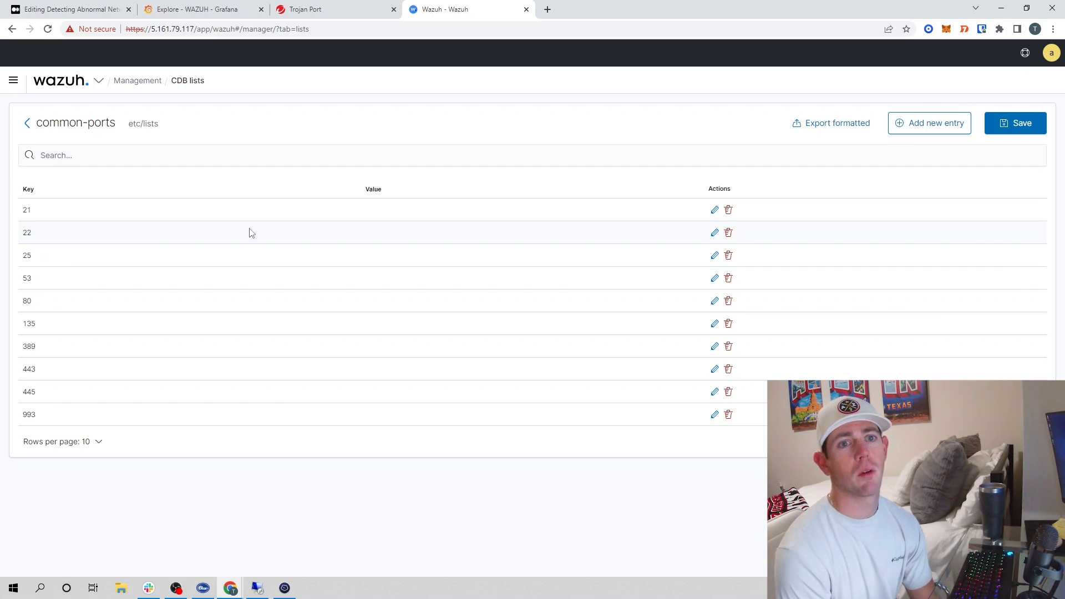
pyautogui.click(928, 123)
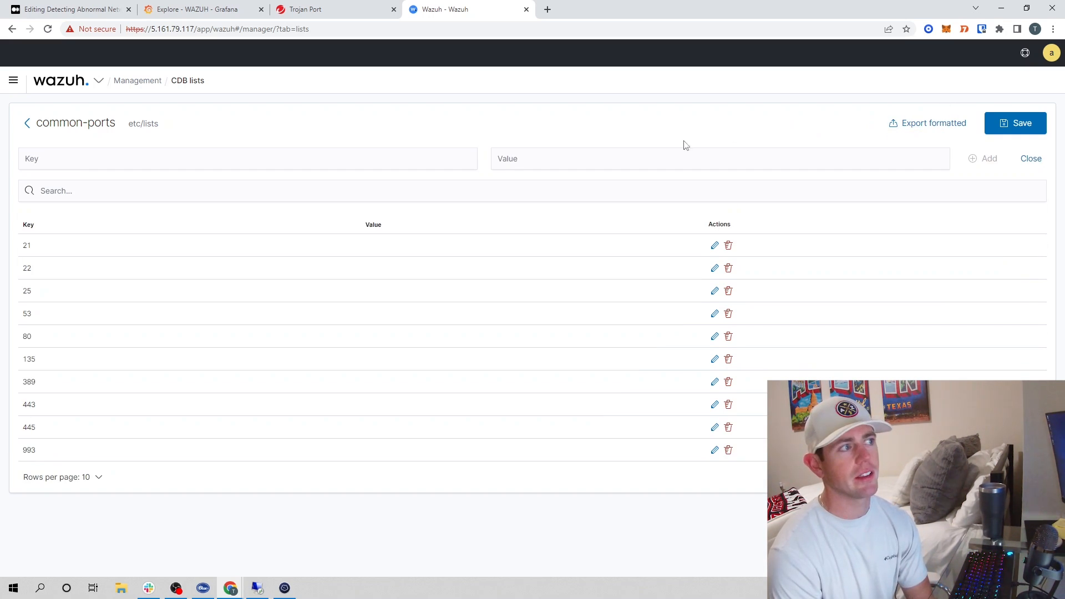
pyautogui.click(247, 158)
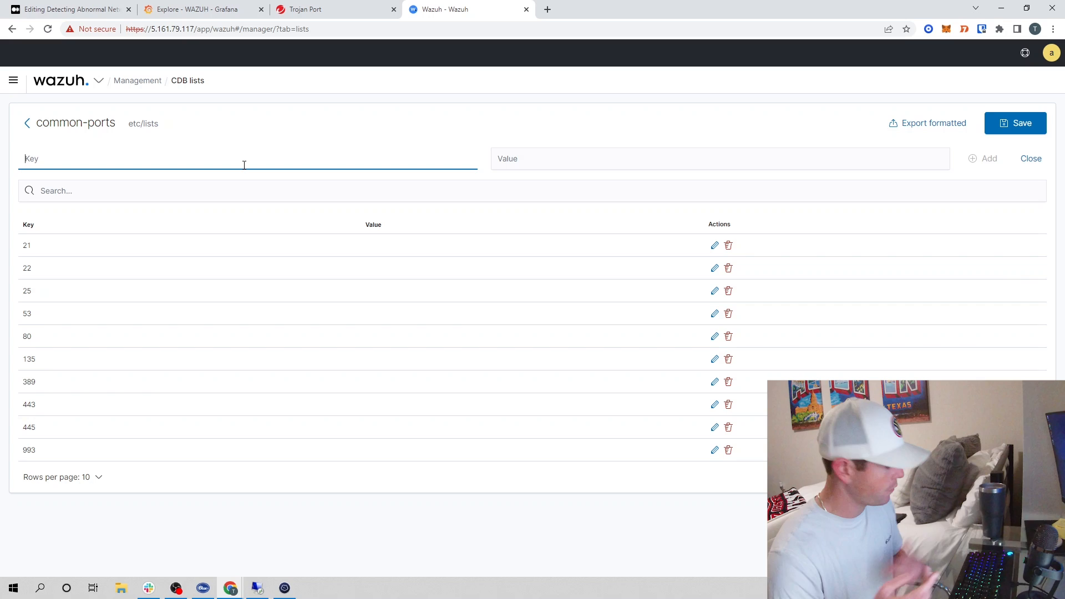
pyautogui.write('999')
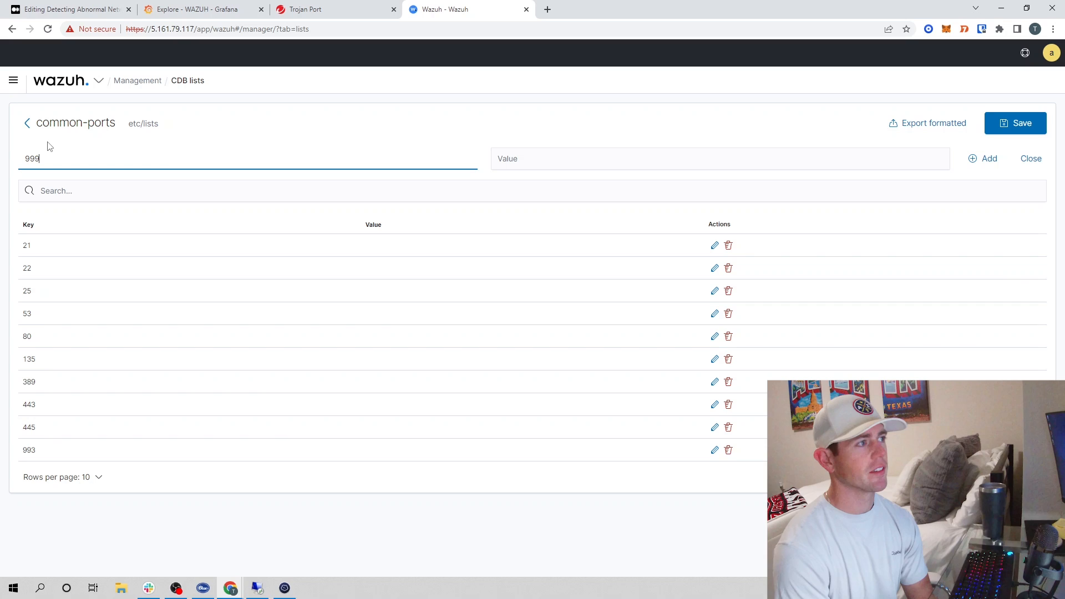
pyautogui.click(26, 123)
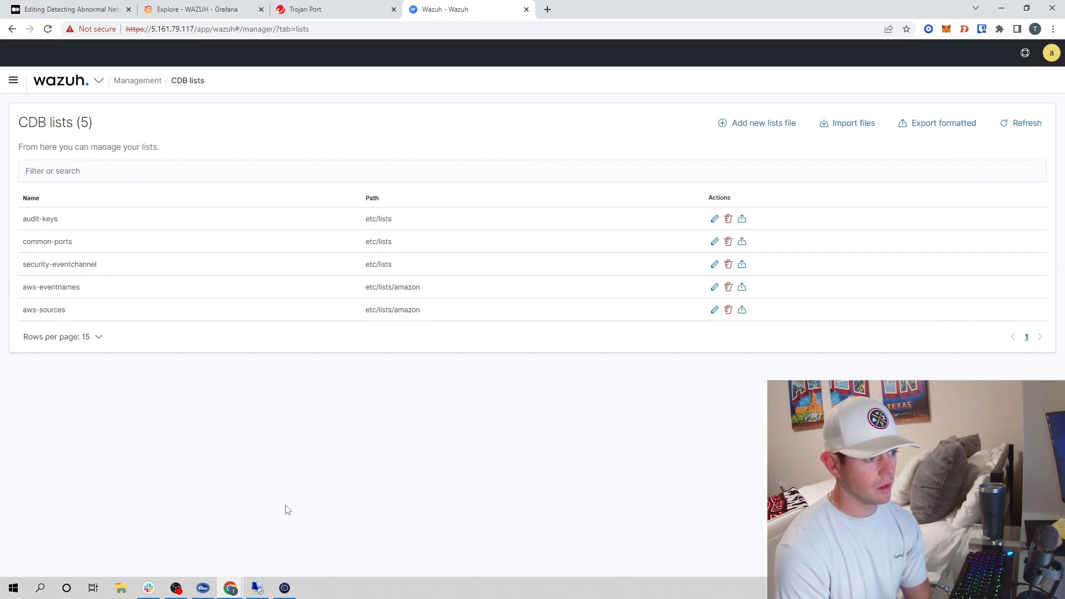
pyautogui.moveTo(447, 423)
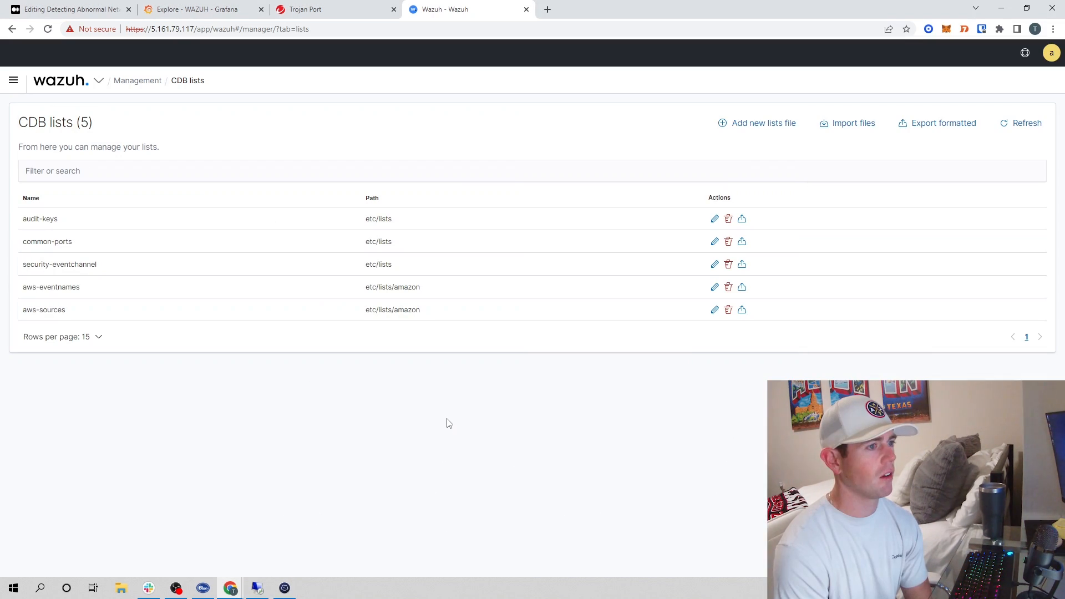
pyautogui.moveTo(315, 514)
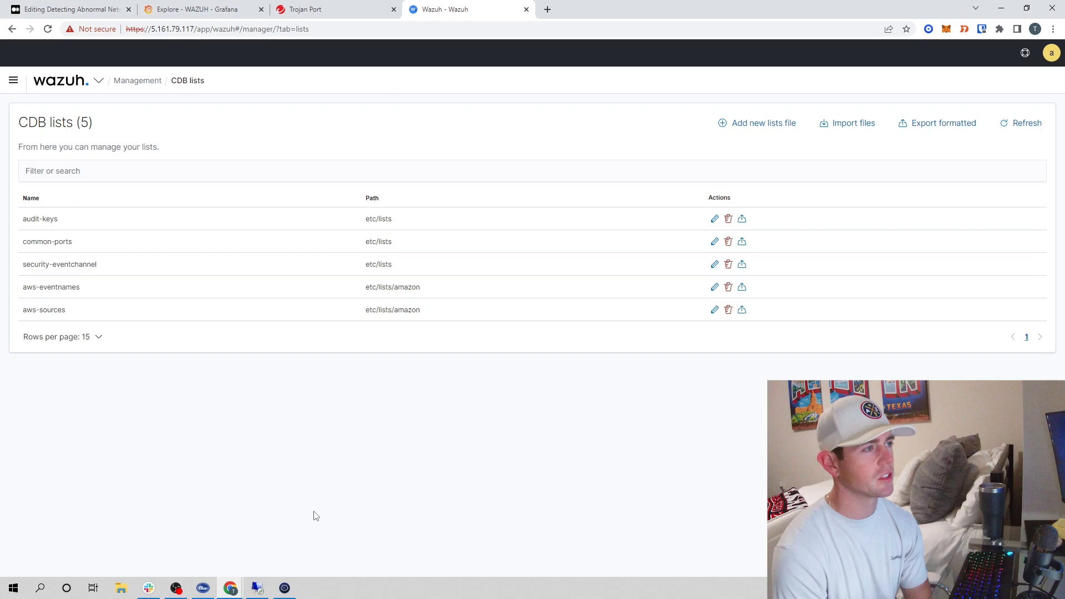
pyautogui.click(65, 9)
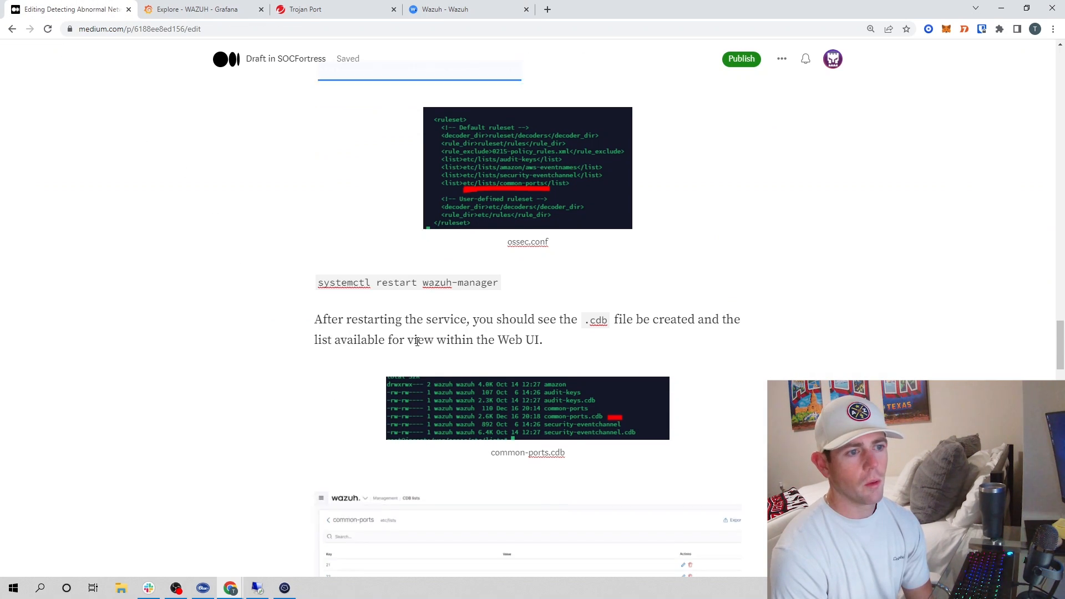
pyautogui.scroll(-3)
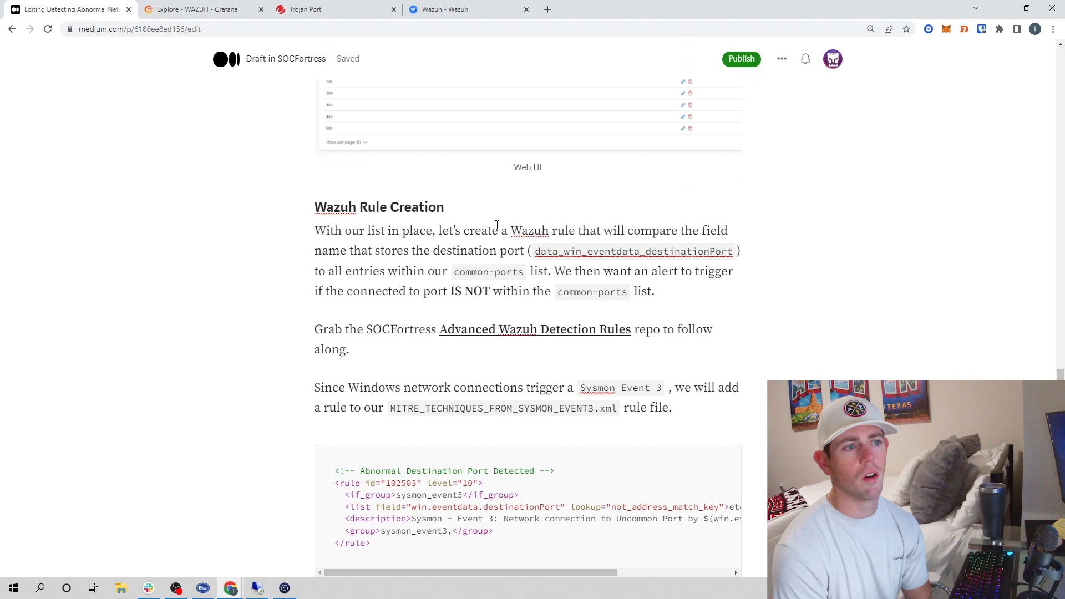
pyautogui.moveTo(360, 217); pyautogui.dragTo(349, 238)
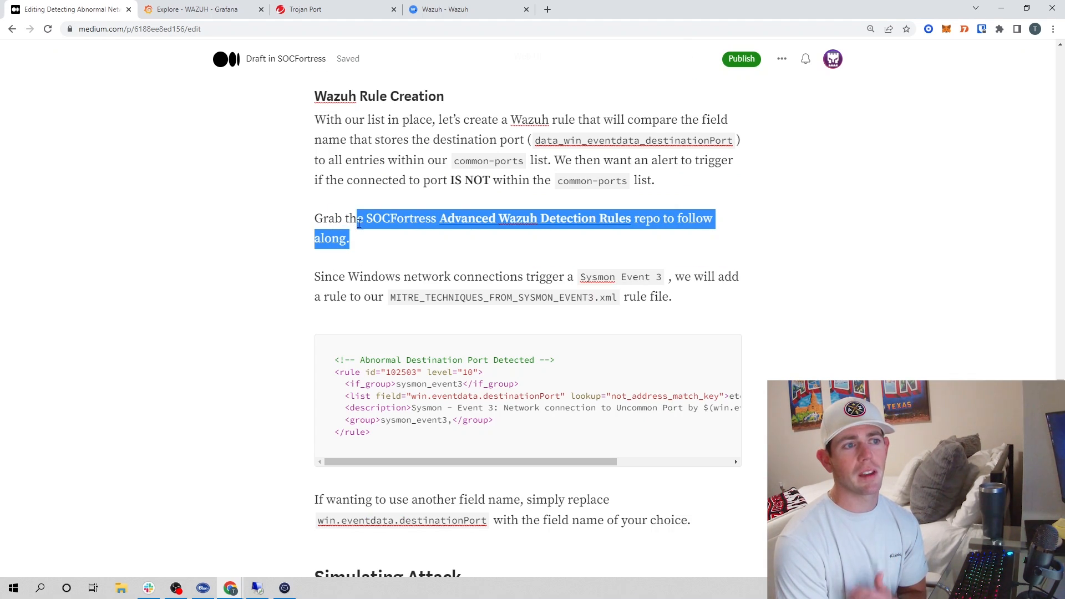
pyautogui.click(430, 238)
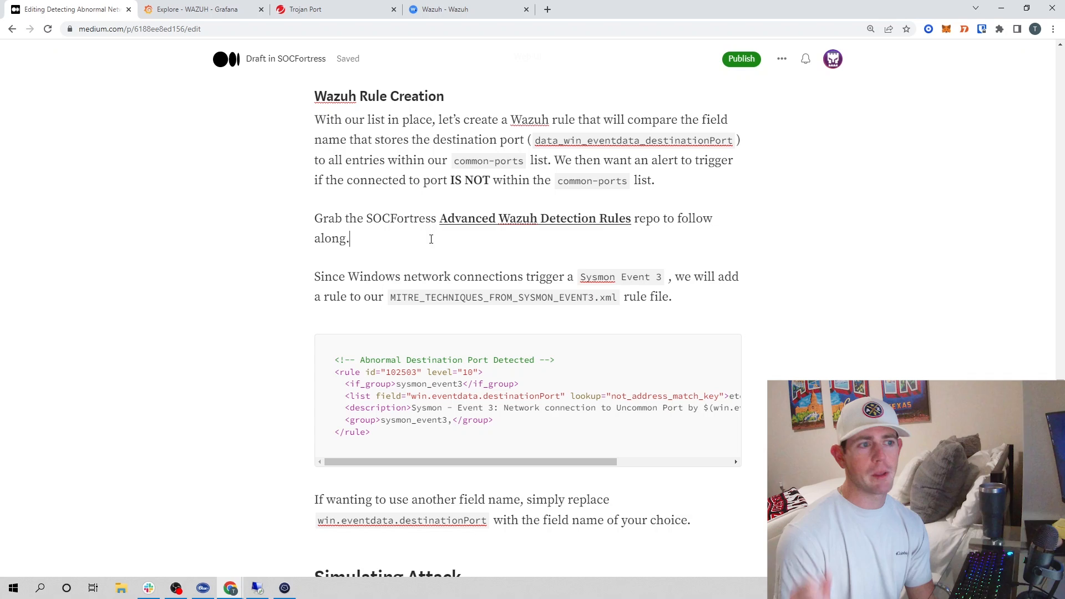
pyautogui.click(400, 384)
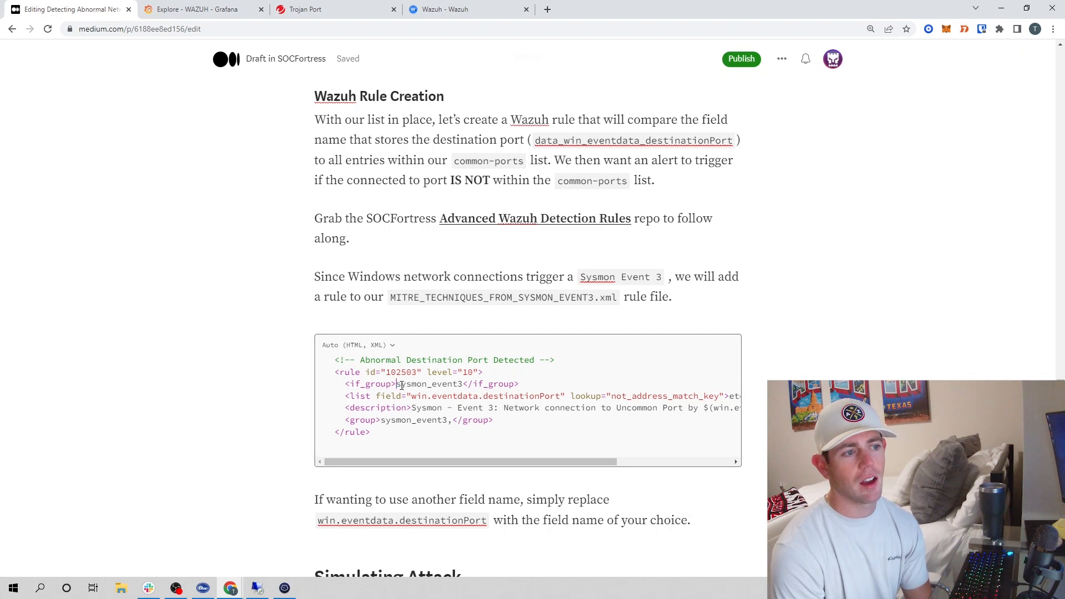
pyautogui.doubleClick(426, 384)
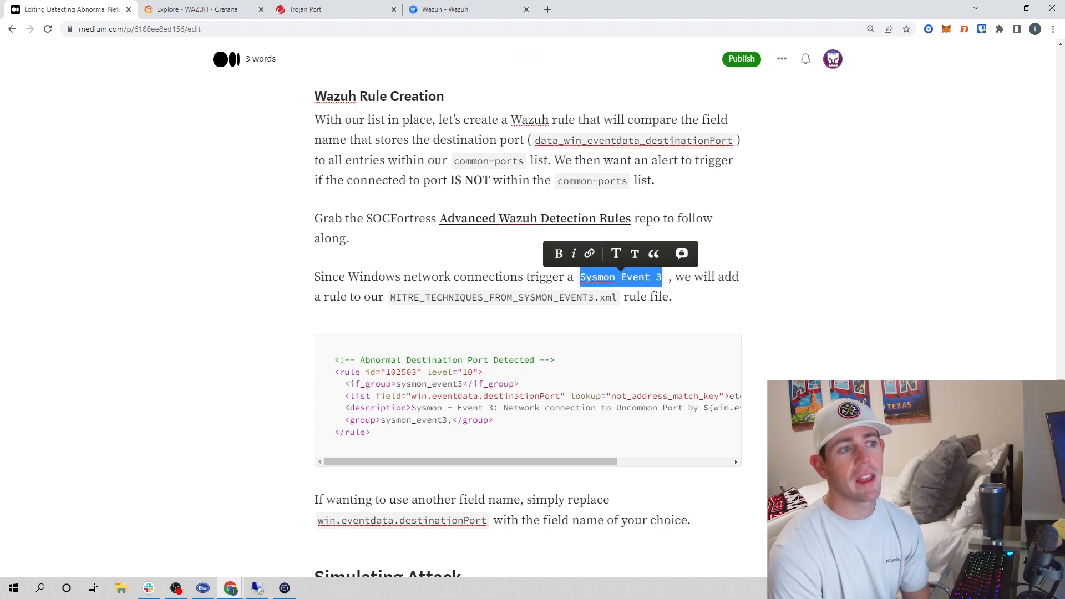
pyautogui.doubleClick(503, 297)
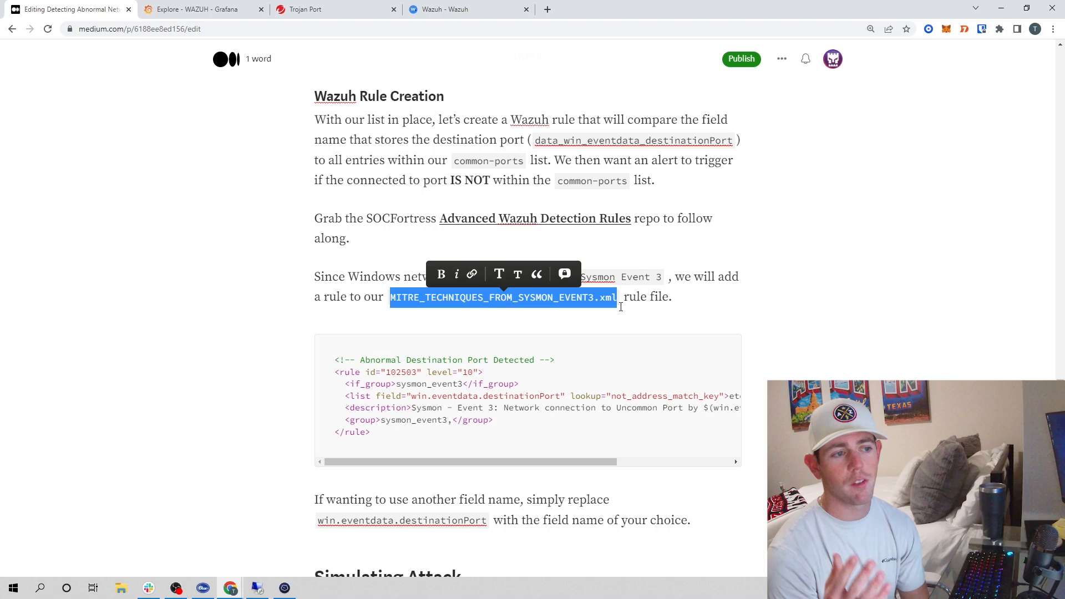
pyautogui.click(372, 432)
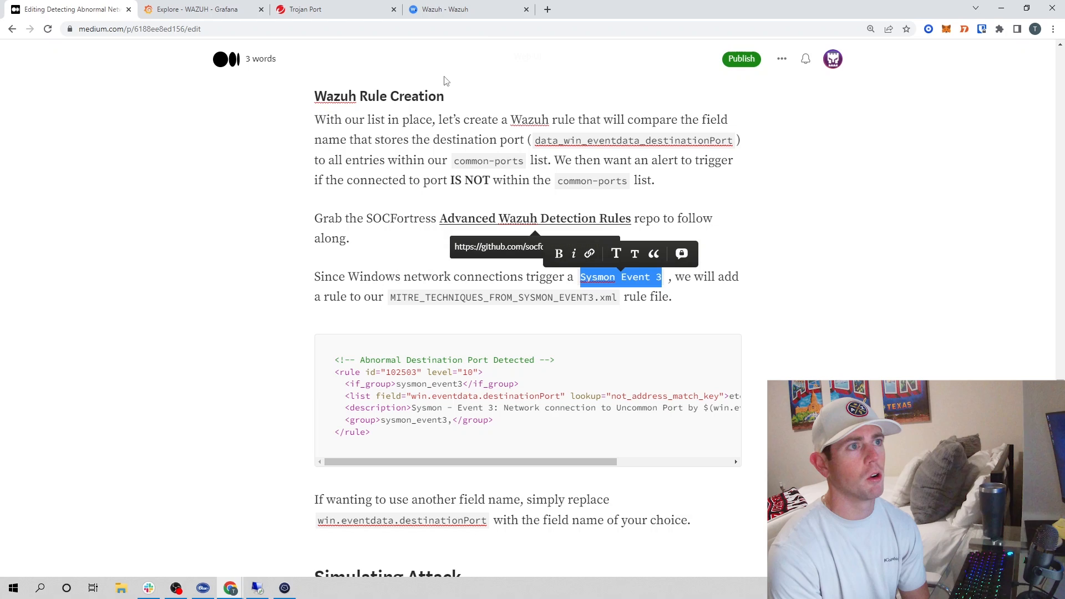
pyautogui.click(448, 9)
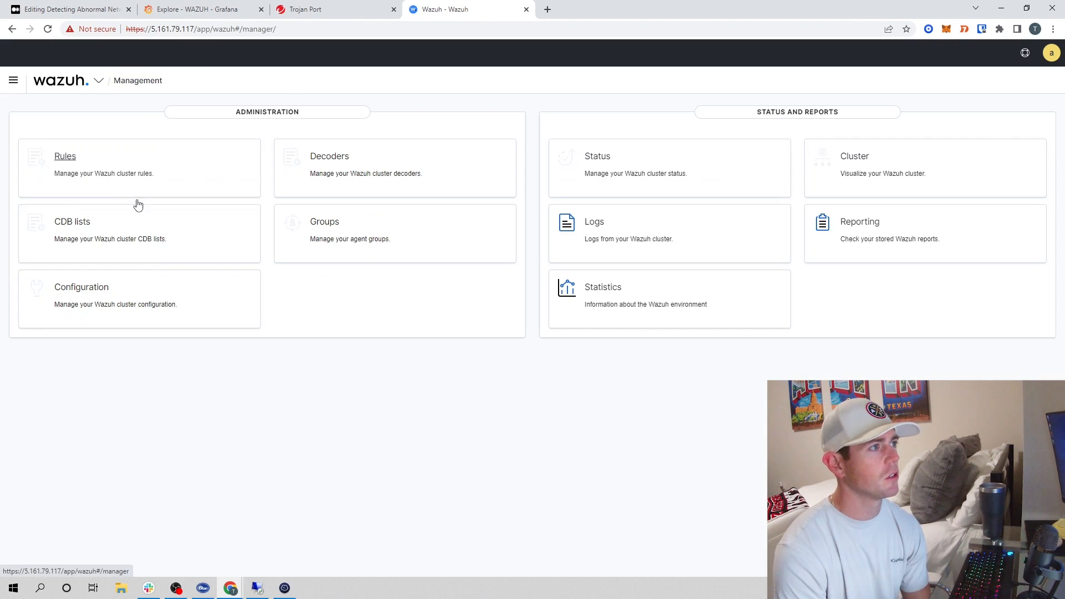
# - Open MITRE_TECHNIQUES_FROM_SYSMON_EVENT3.xml from the custom rules and review rule 102503
pyautogui.click(65, 155)
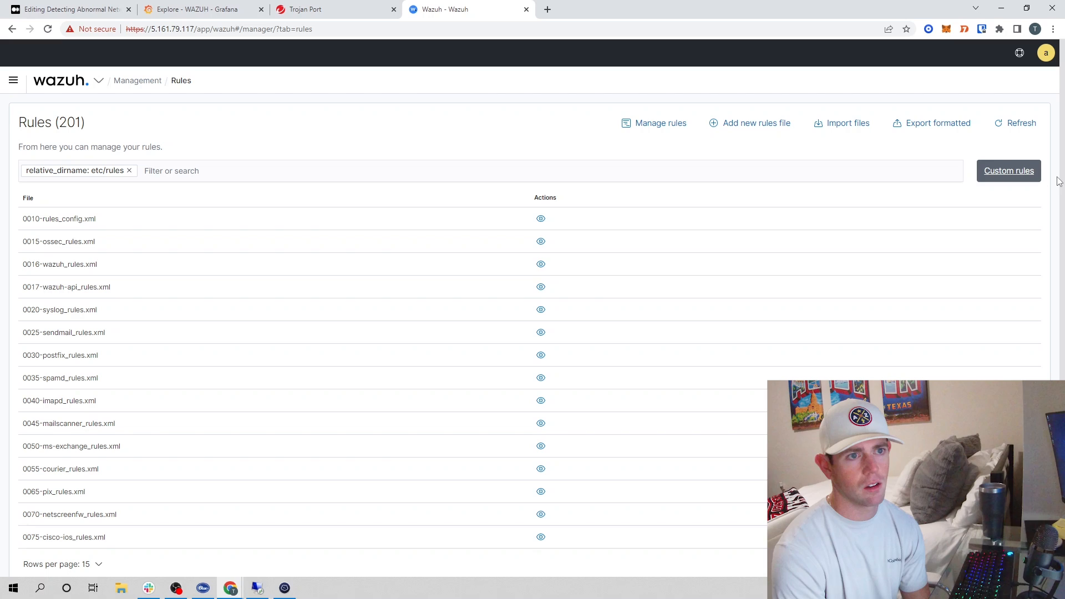
pyautogui.click(1008, 170)
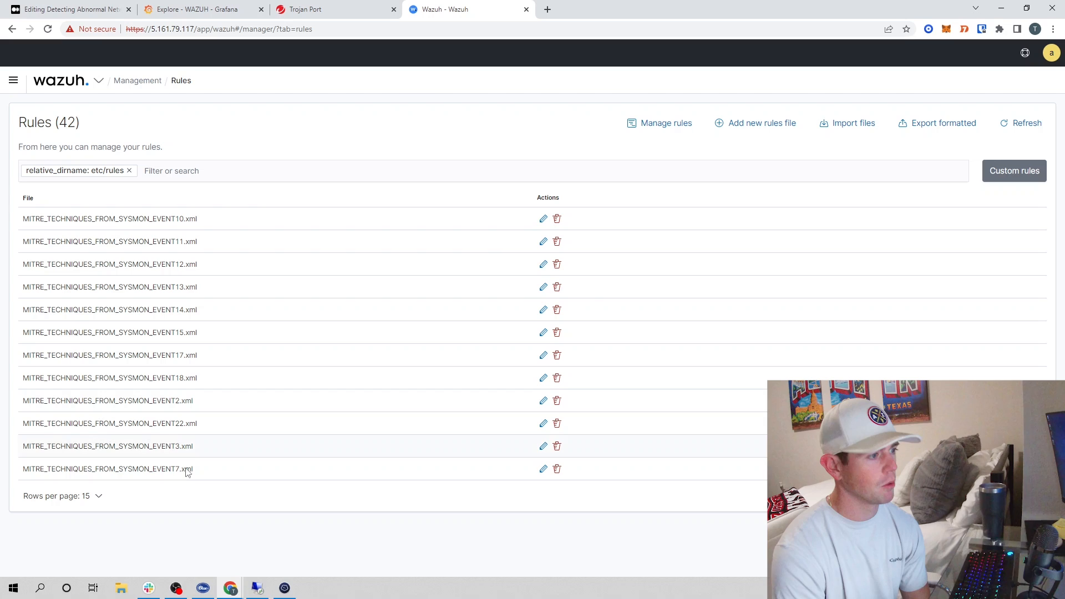
pyautogui.doubleClick(160, 446)
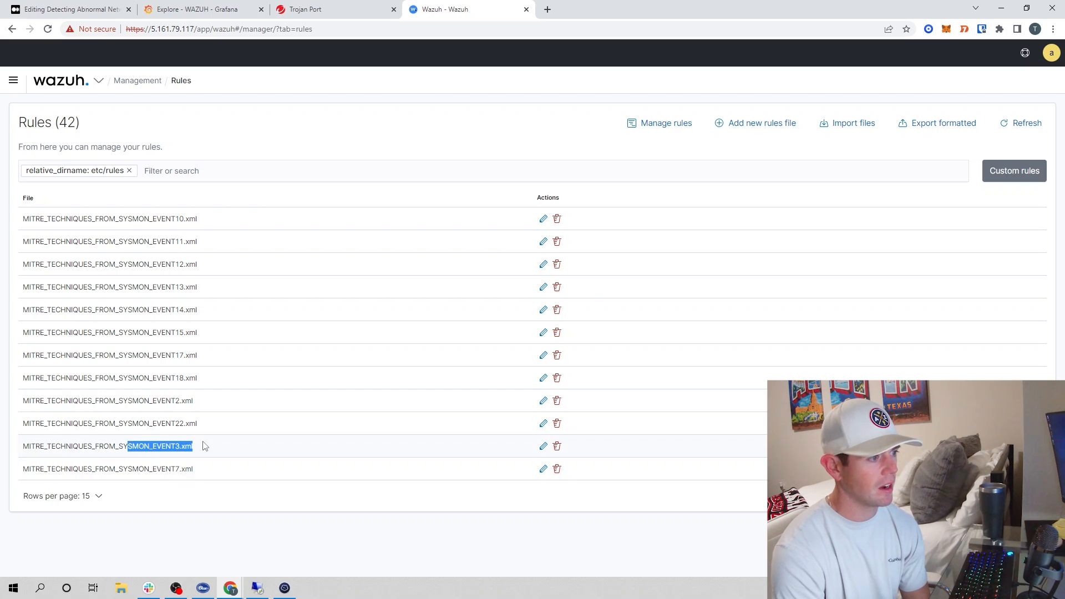
pyautogui.click(543, 445)
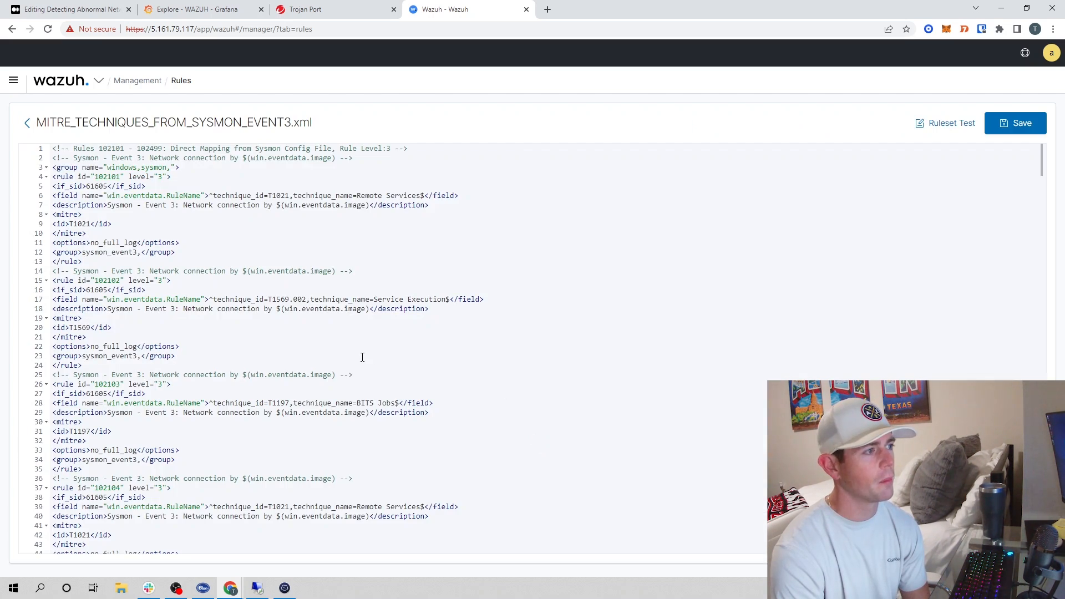
pyautogui.scroll(-3)
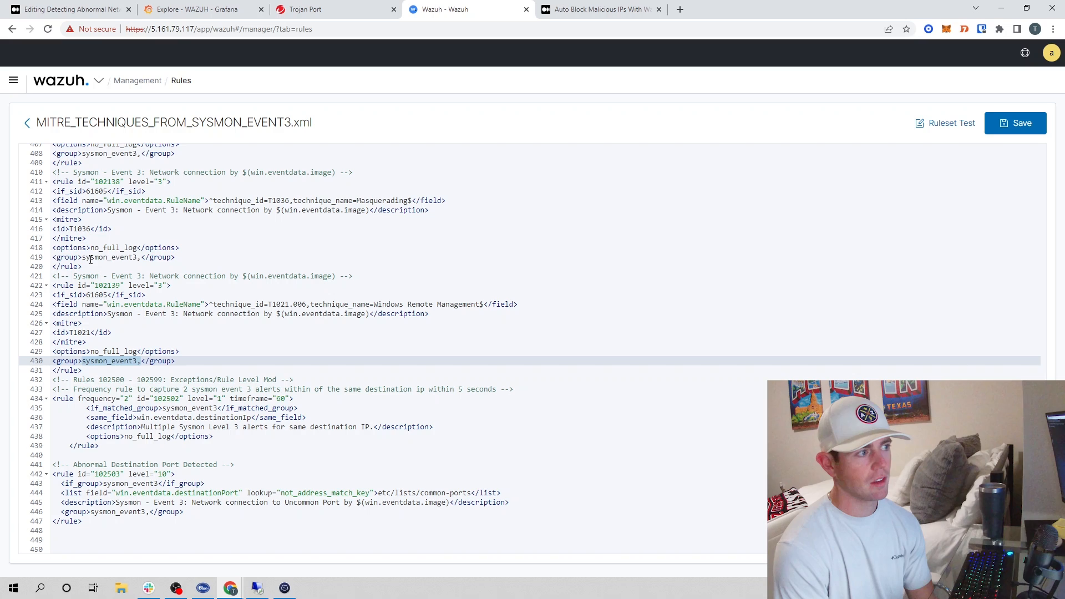
pyautogui.click(142, 256)
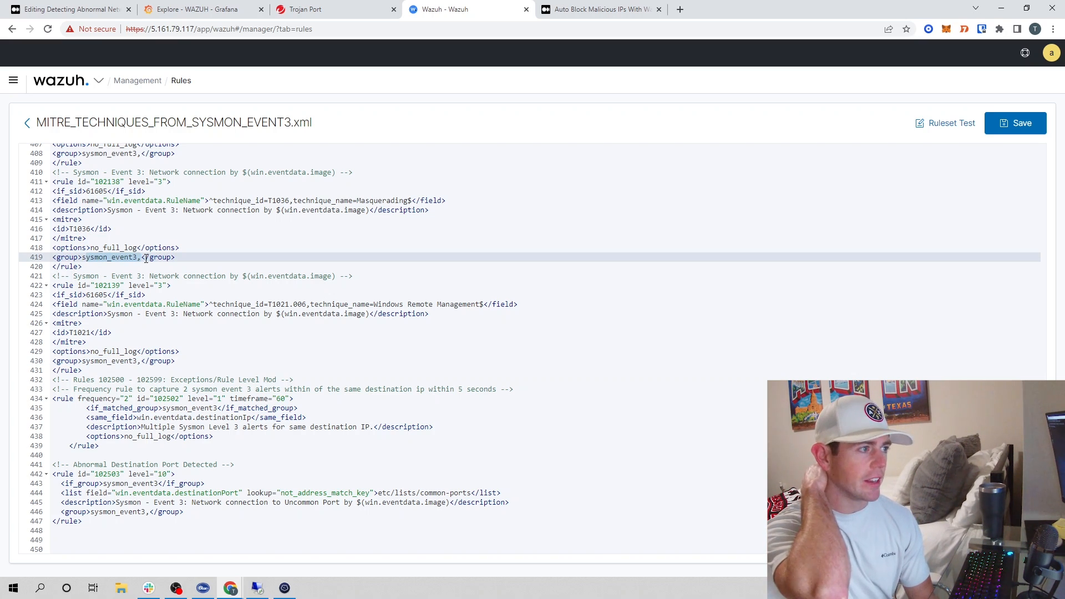
pyautogui.scroll(-3)
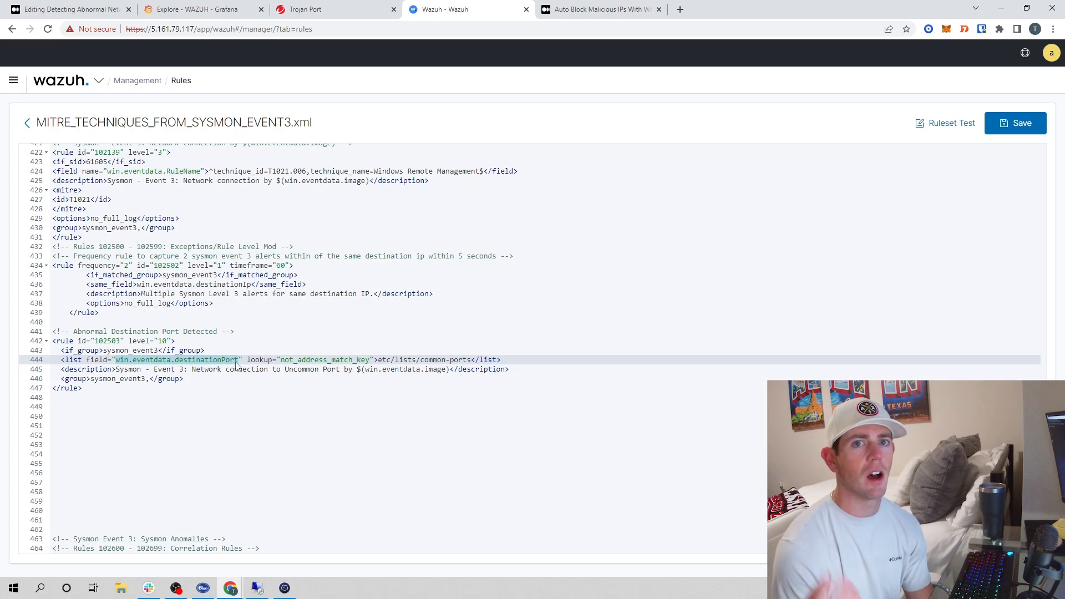
pyautogui.click(197, 9)
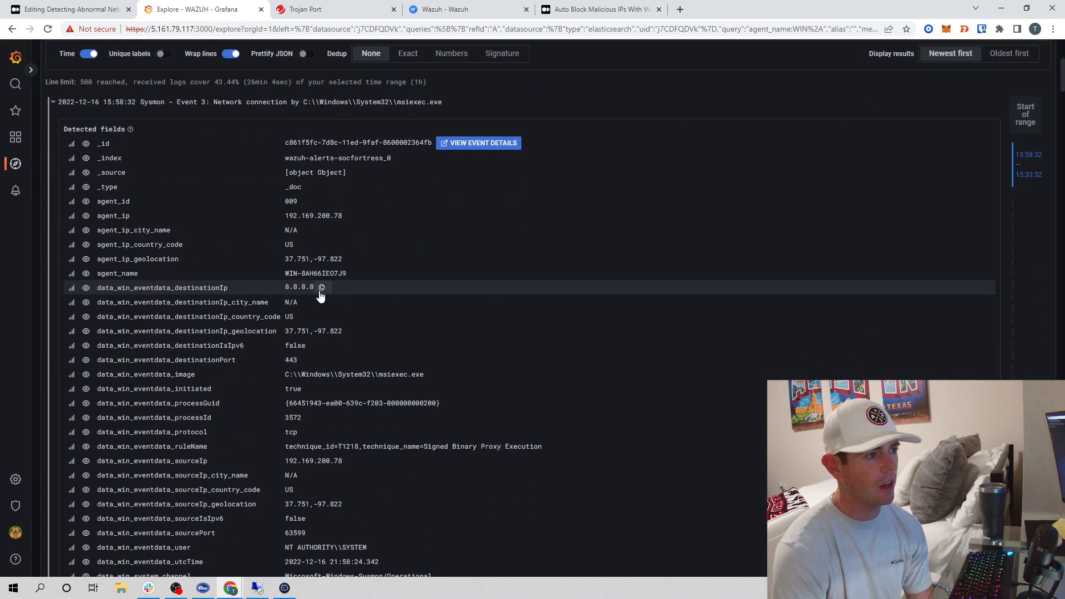
pyautogui.moveTo(285, 359)
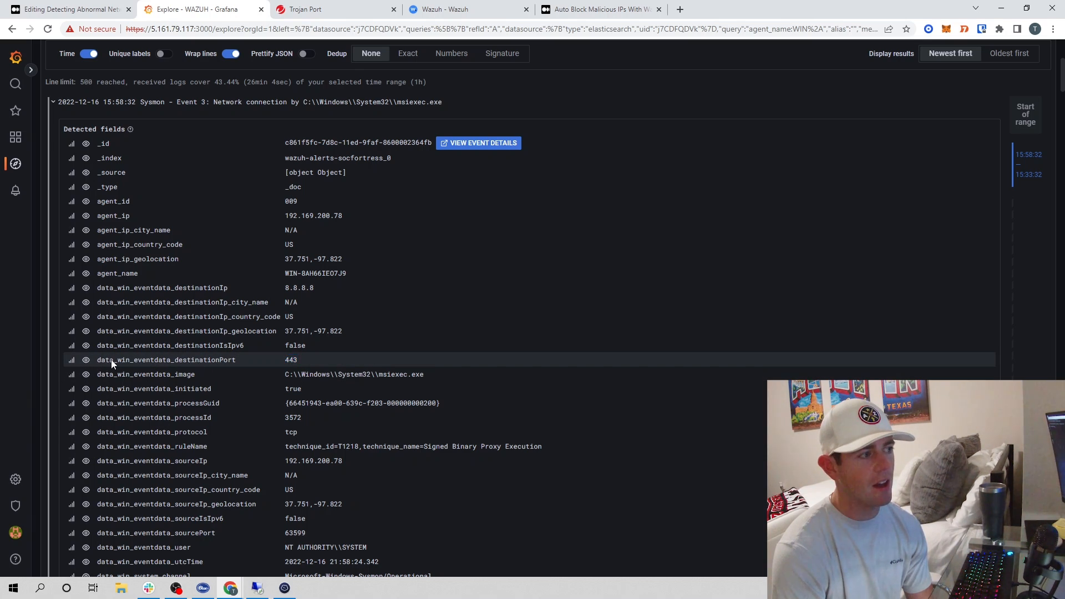
pyautogui.doubleClick(165, 359)
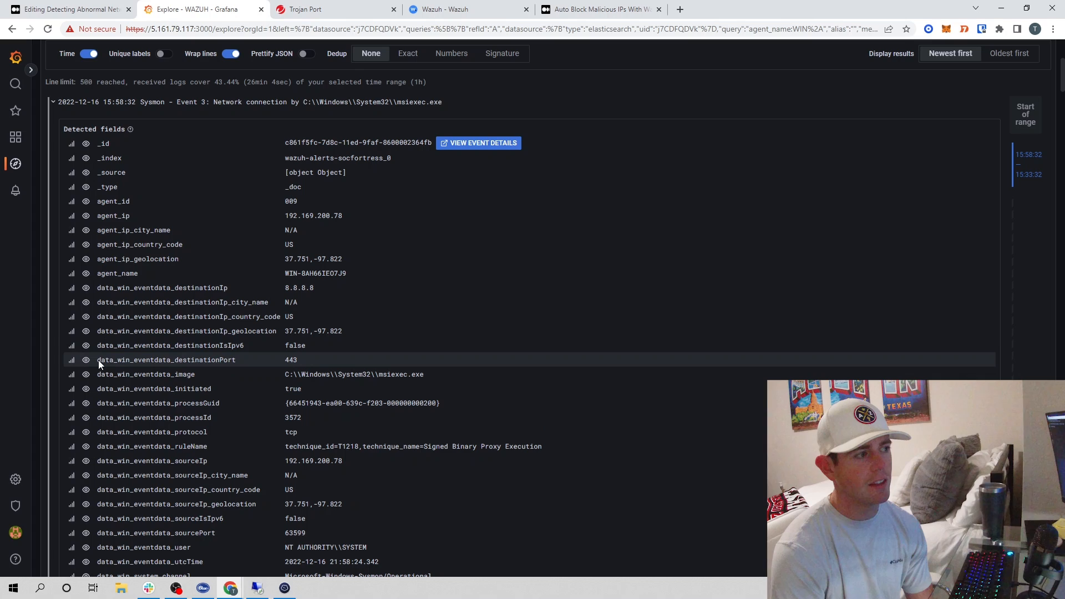
pyautogui.doubleClick(105, 360)
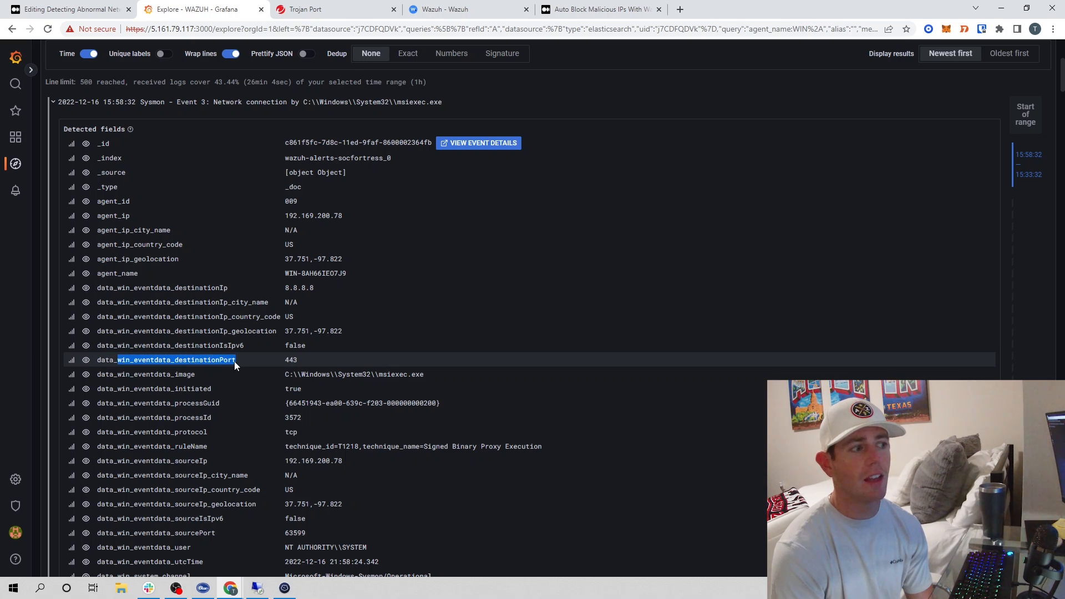
pyautogui.moveTo(234, 369)
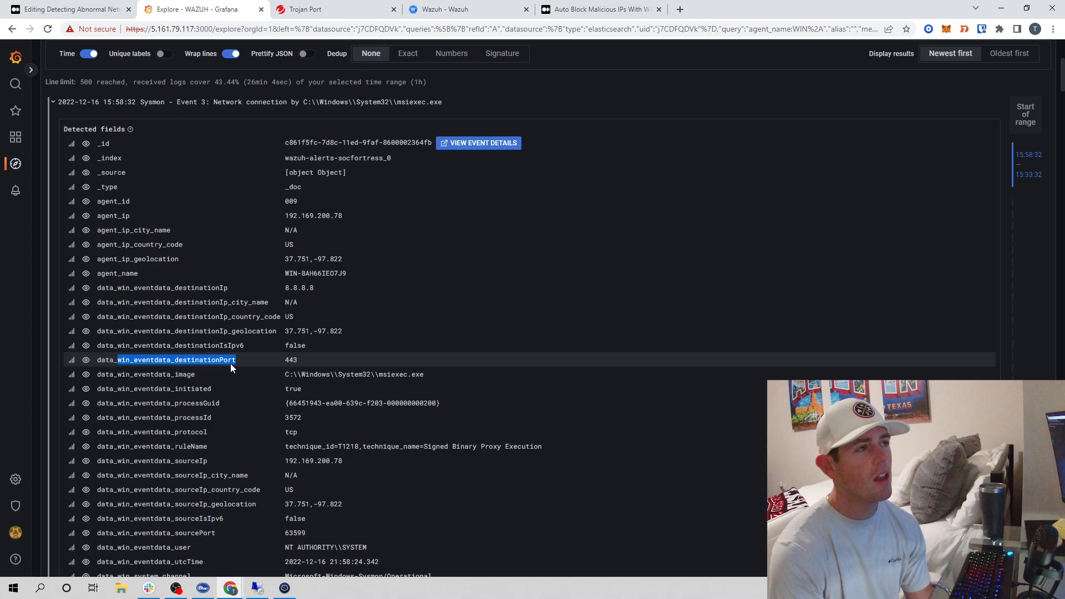
pyautogui.click(448, 9)
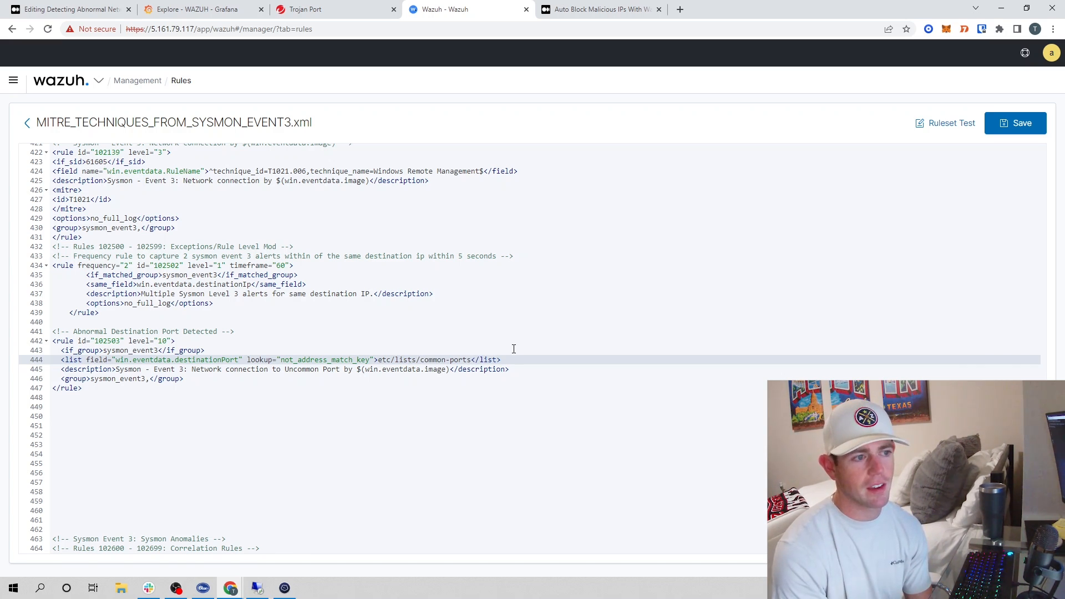
# - Save the rules file with the level 10 Abnormal Destination Port Detected rule
pyautogui.doubleClick(444, 359)
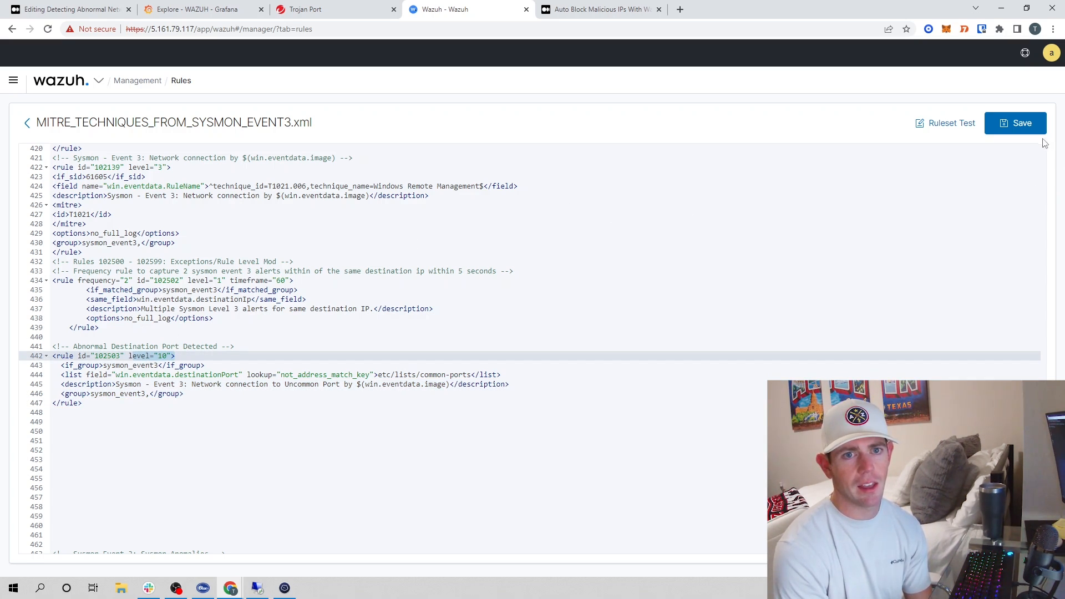
pyautogui.click(1016, 123)
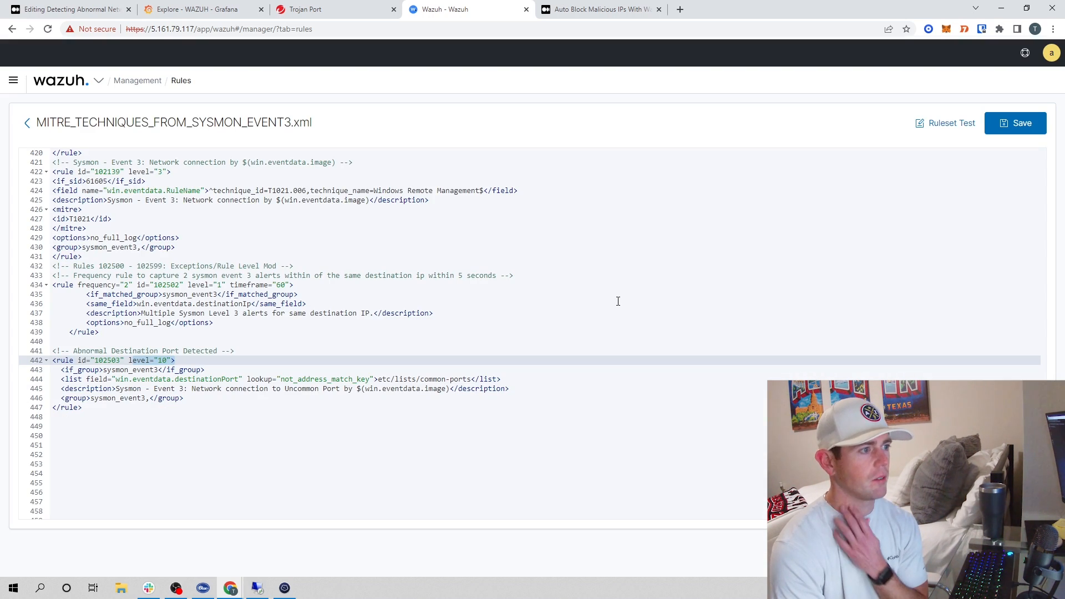
pyautogui.click(67, 9)
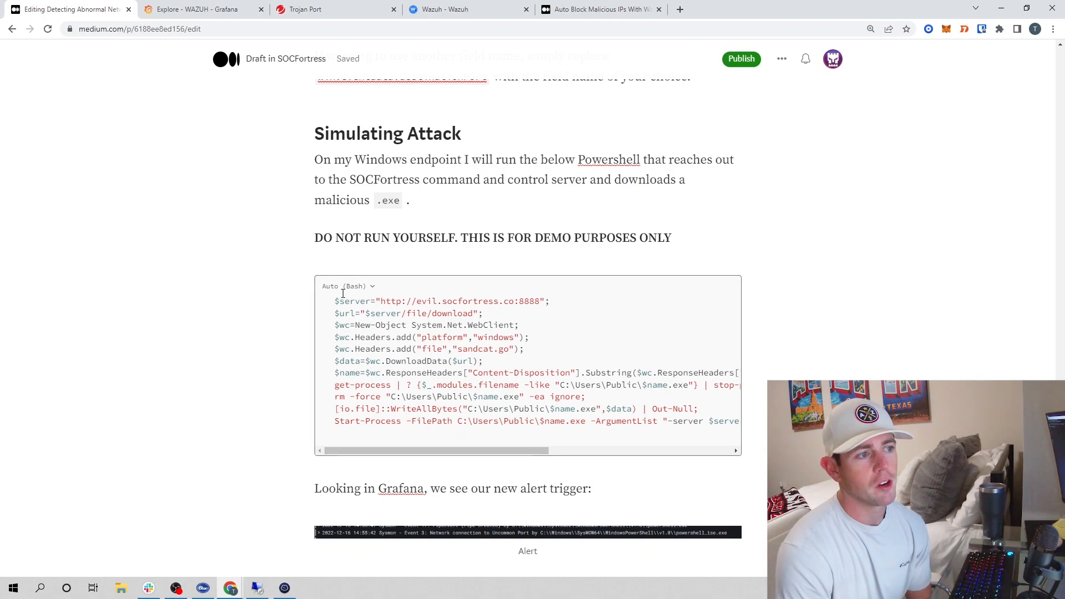
pyautogui.moveTo(334, 301); pyautogui.dragTo(586, 396)
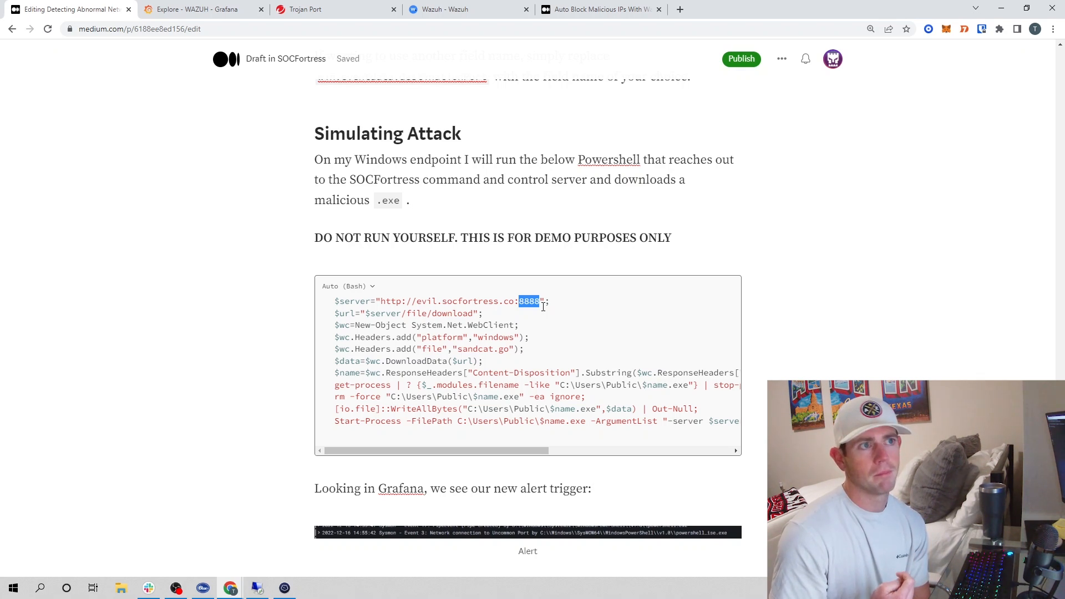
pyautogui.moveTo(491, 367)
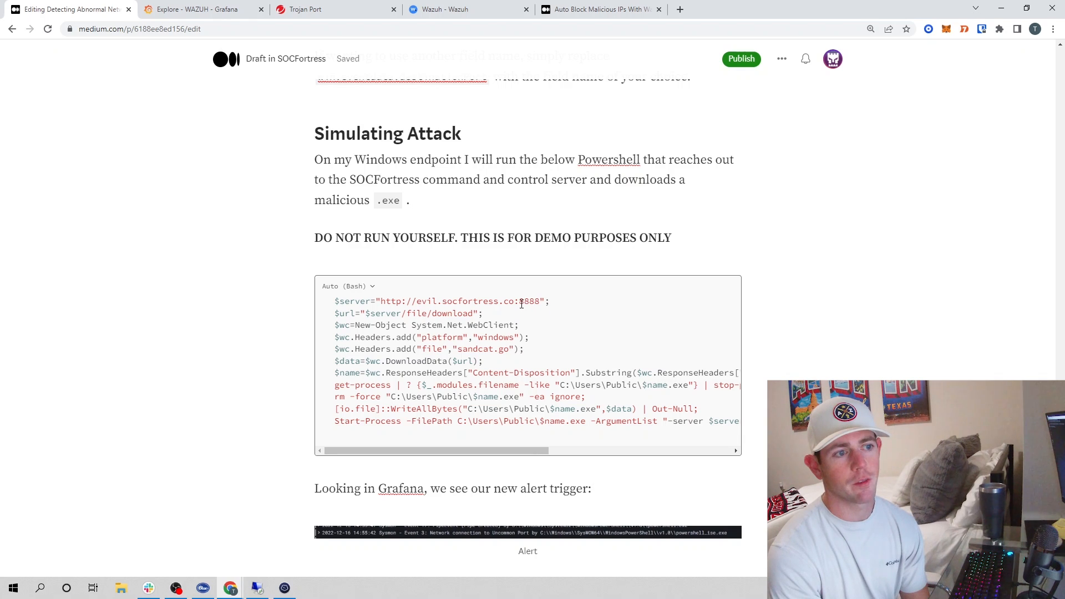
pyautogui.doubleClick(528, 301)
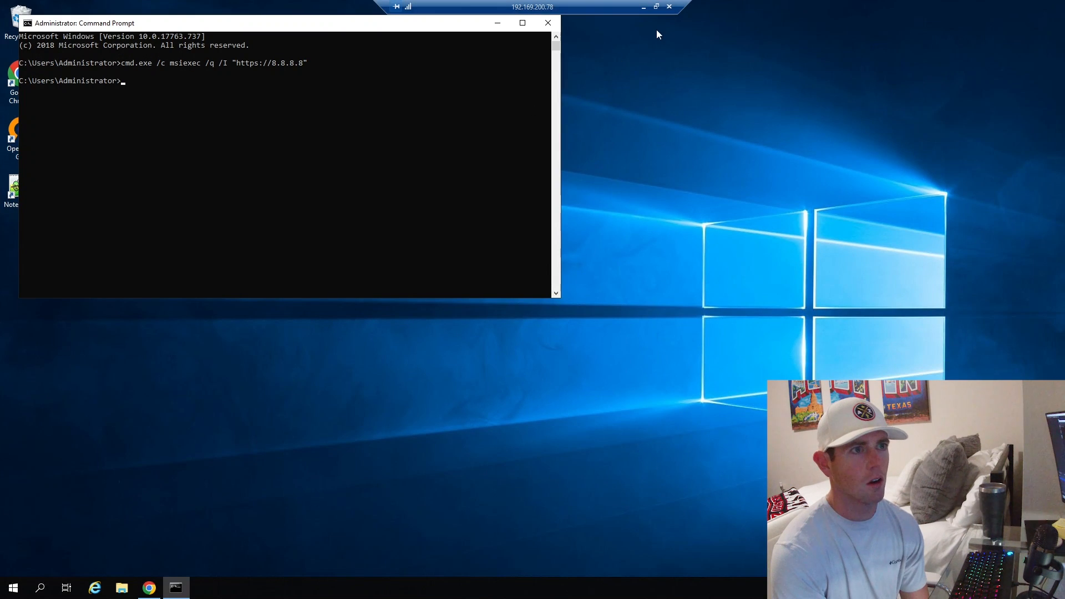
# - Minimize the remote endpoint session to return to the Medium draft's PowerShell attack script
pyautogui.click(13, 587)
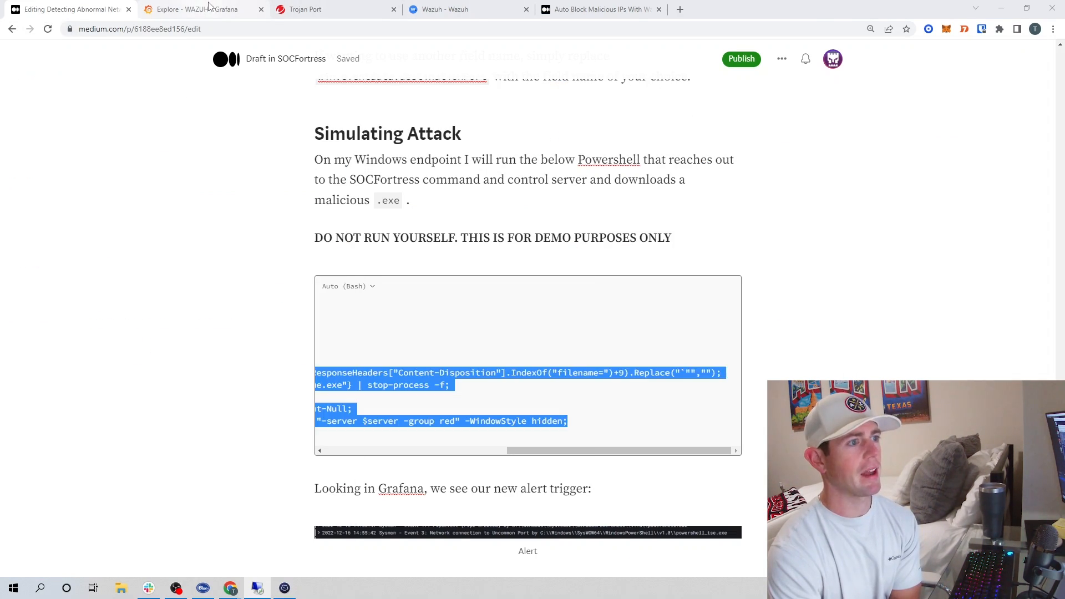
# - Rerun the Grafana Explore query and scroll to the Uncommon Port event
pyautogui.click(197, 9)
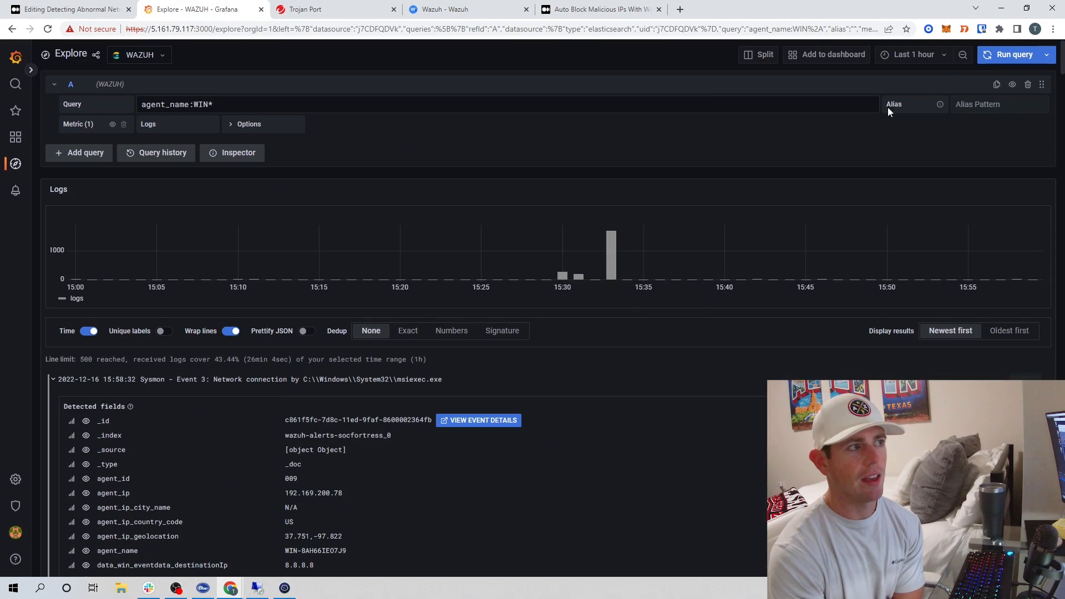
pyautogui.click(1013, 54)
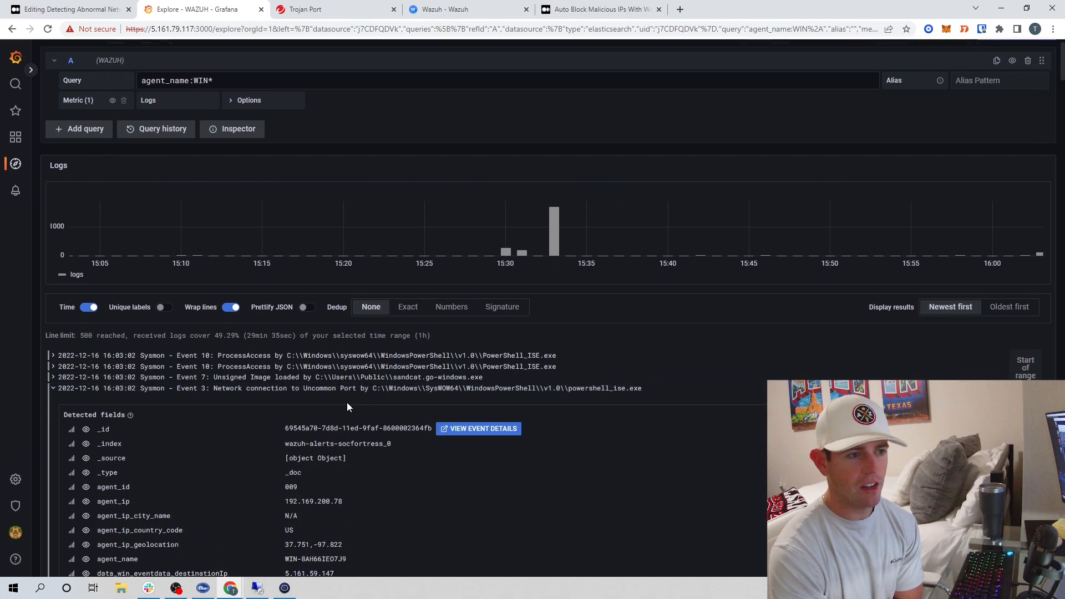
pyautogui.scroll(-3)
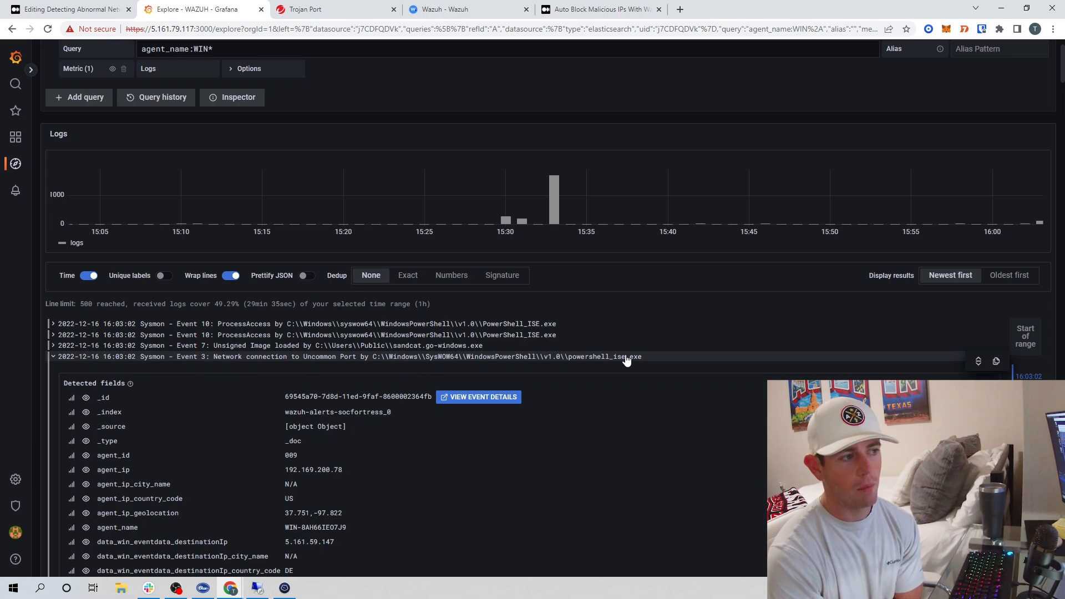
pyautogui.scroll(-3)
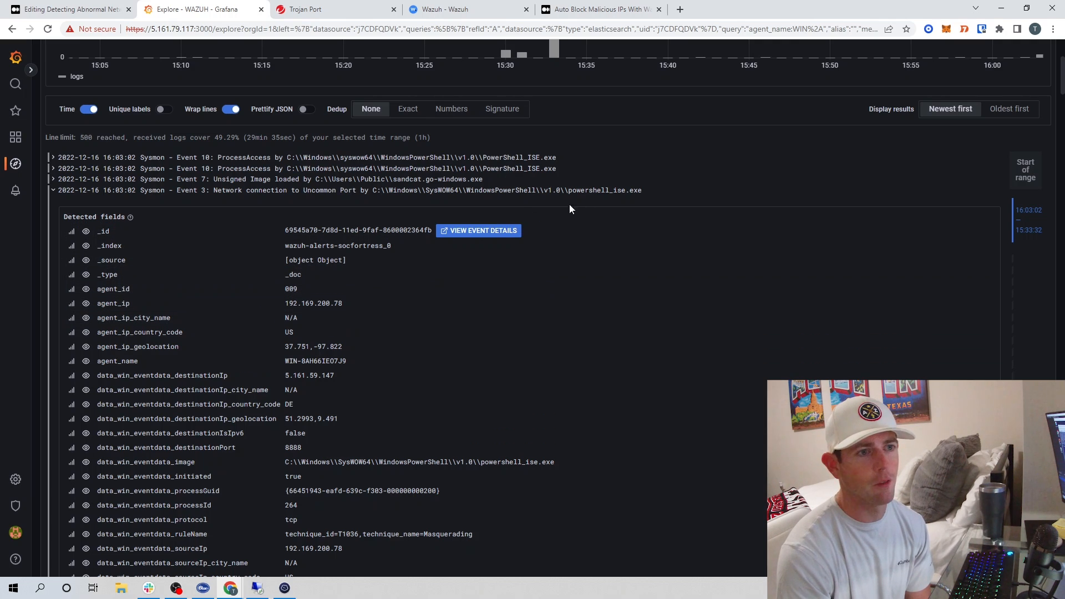
pyautogui.scroll(-3)
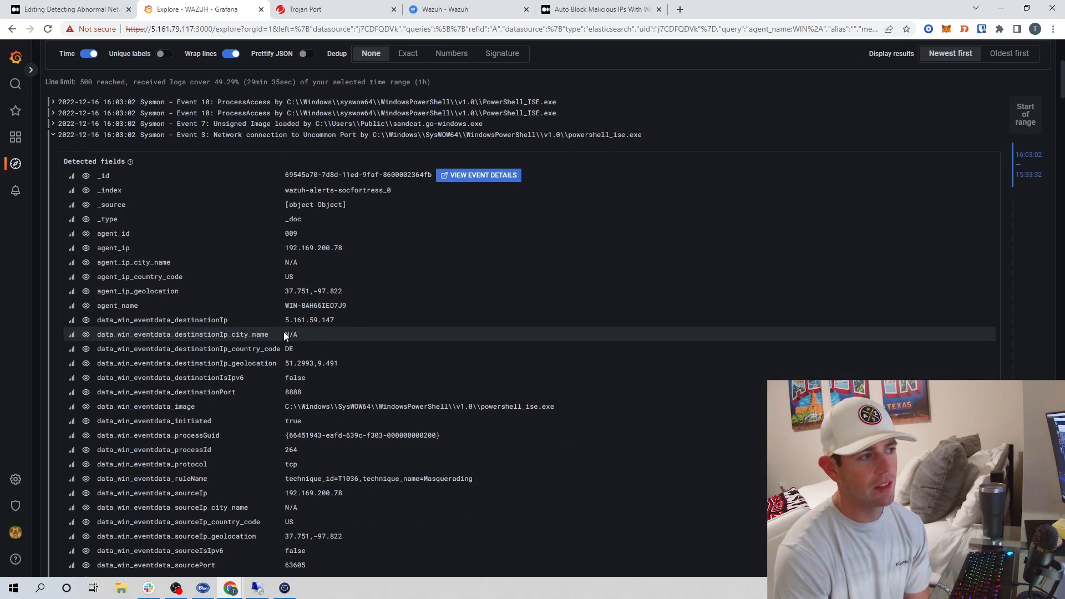
# - Highlight destination 5.161.59.147, port 8888 and the powershell_ise.exe image path
pyautogui.doubleClick(309, 319)
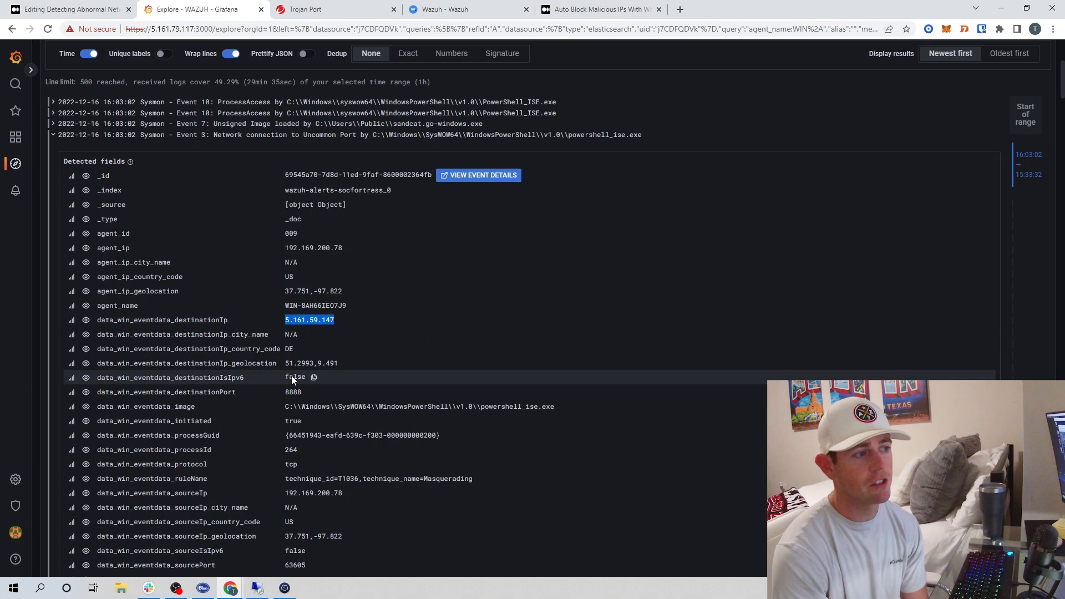
pyautogui.doubleClick(293, 392)
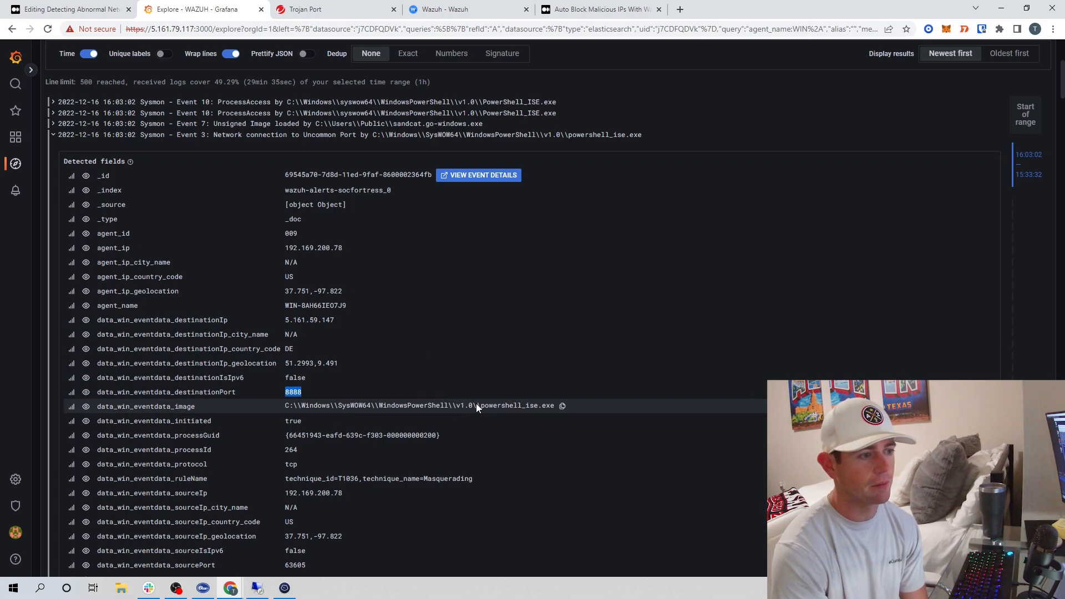
pyautogui.doubleClick(518, 406)
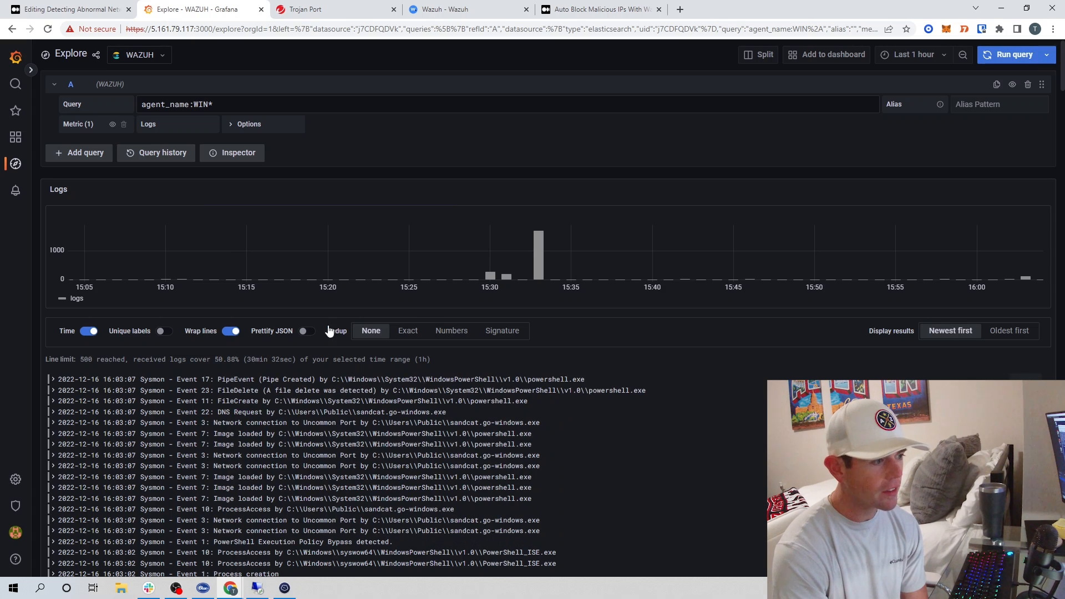
# - Scroll to the Users\Public drop event and highlight sandcat.go-windows.exe as the target filename
pyautogui.scroll(-3)
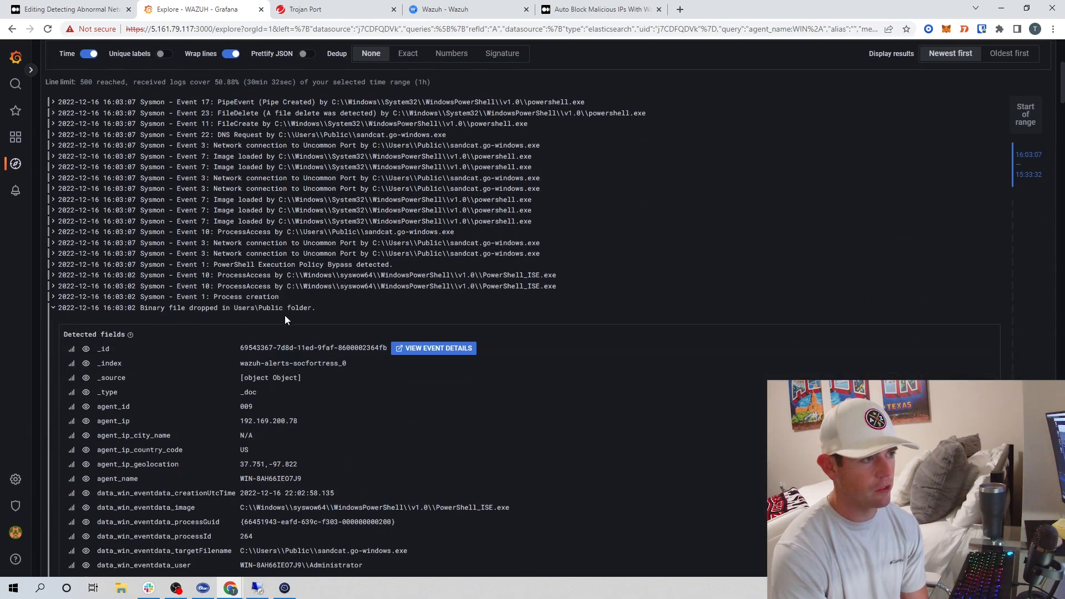
pyautogui.scroll(-3)
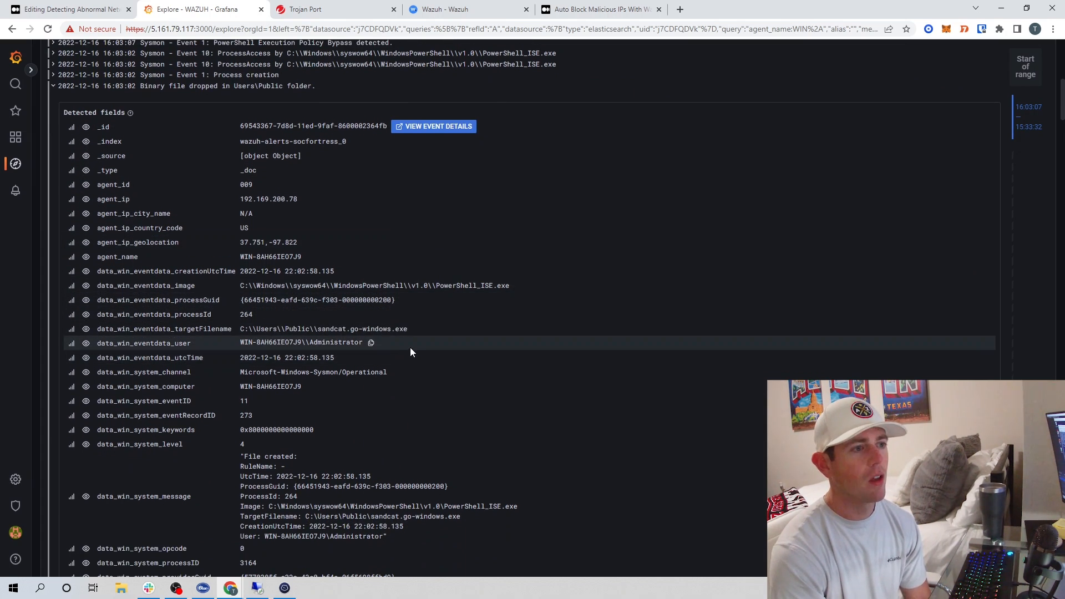
pyautogui.doubleClick(451, 284)
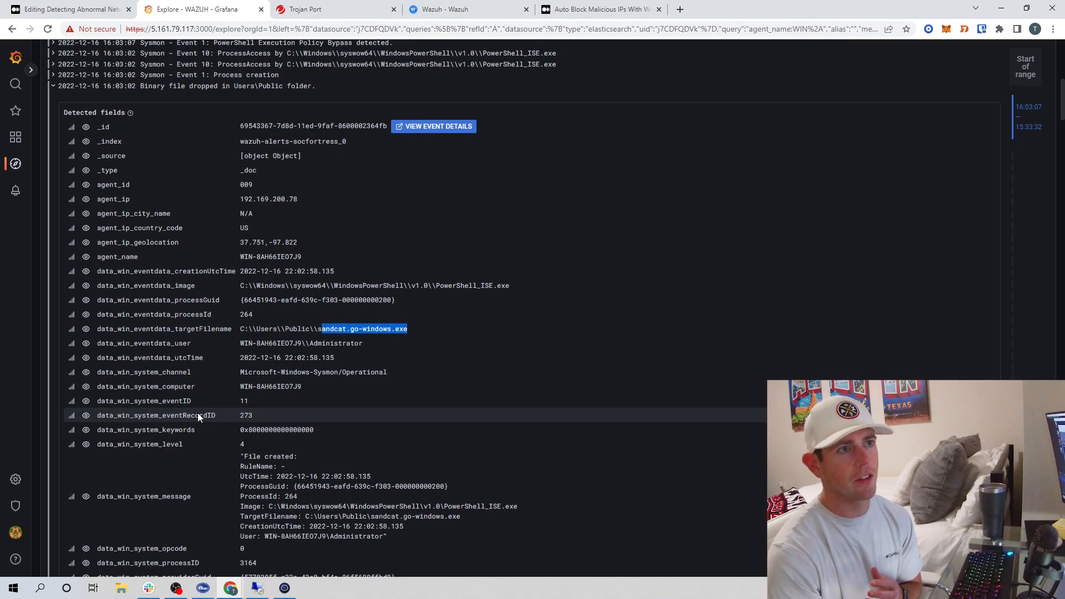
pyautogui.moveTo(282, 387)
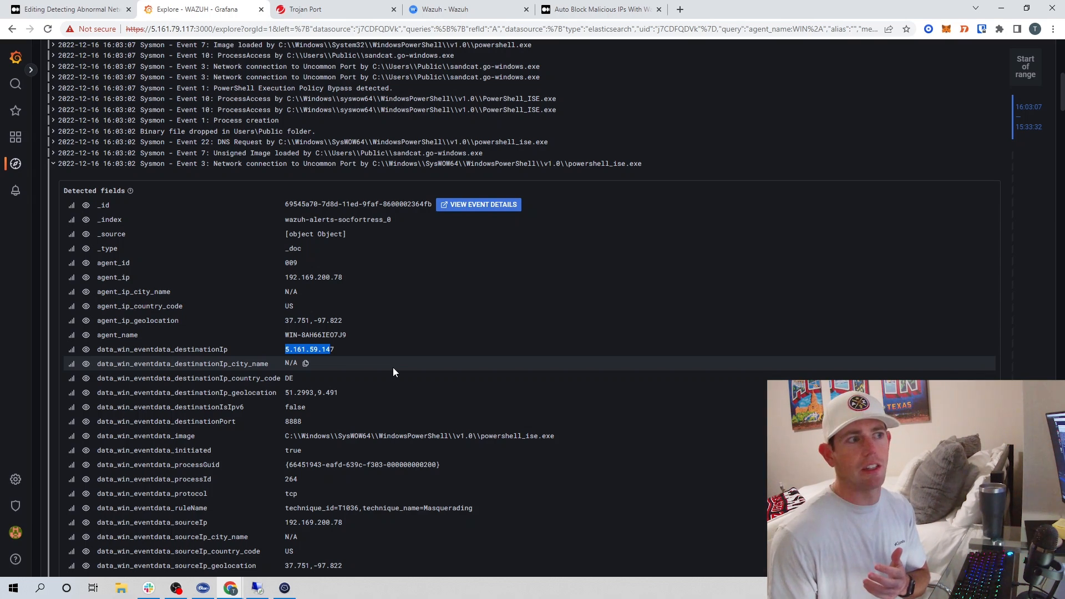
pyautogui.moveTo(366, 346)
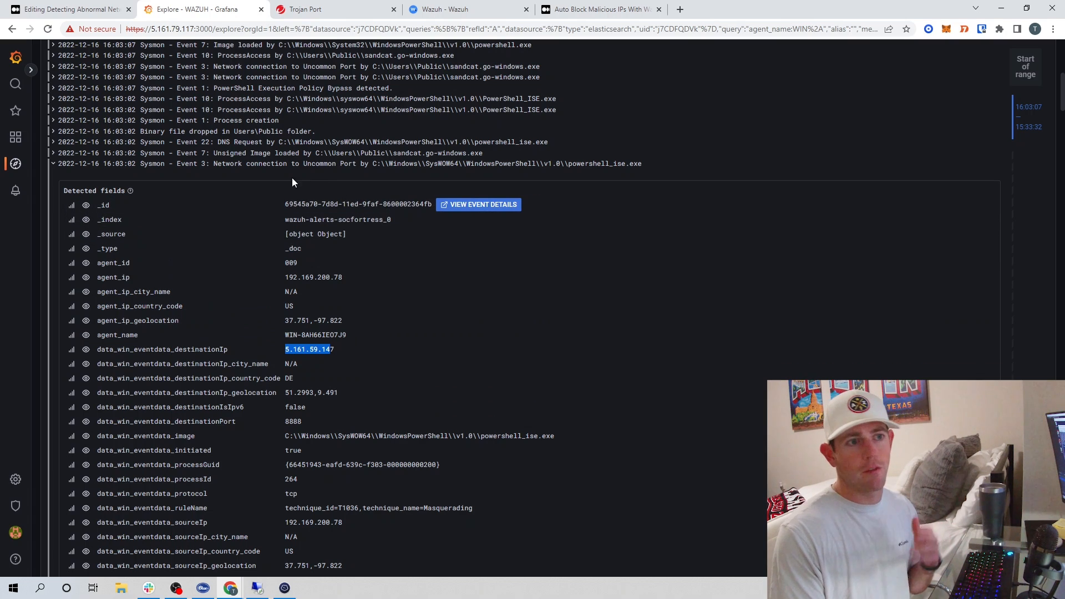
pyautogui.moveTo(340, 180)
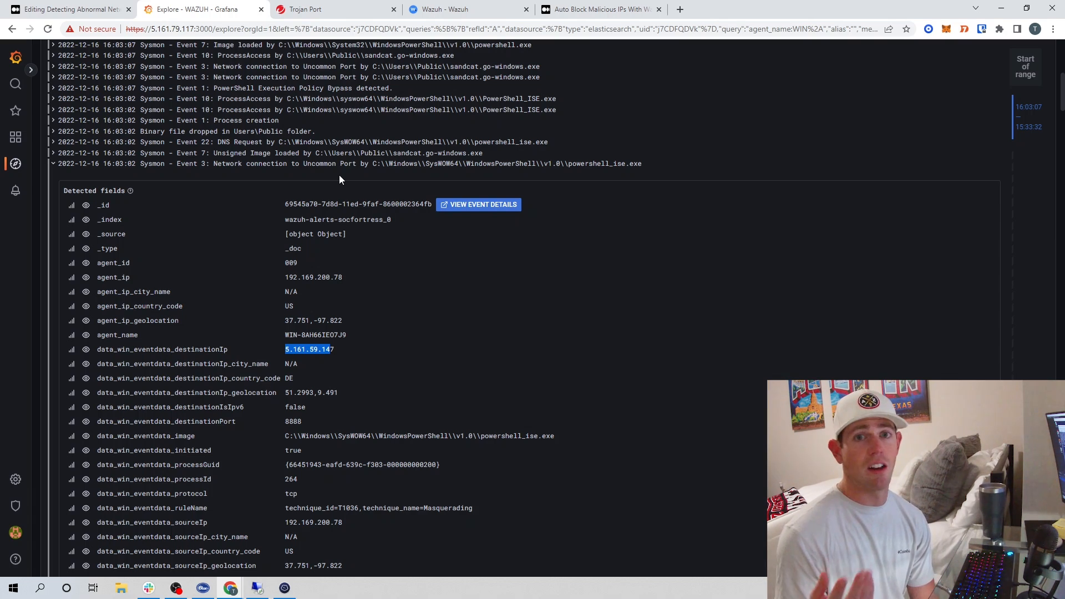
pyautogui.moveTo(301, 182)
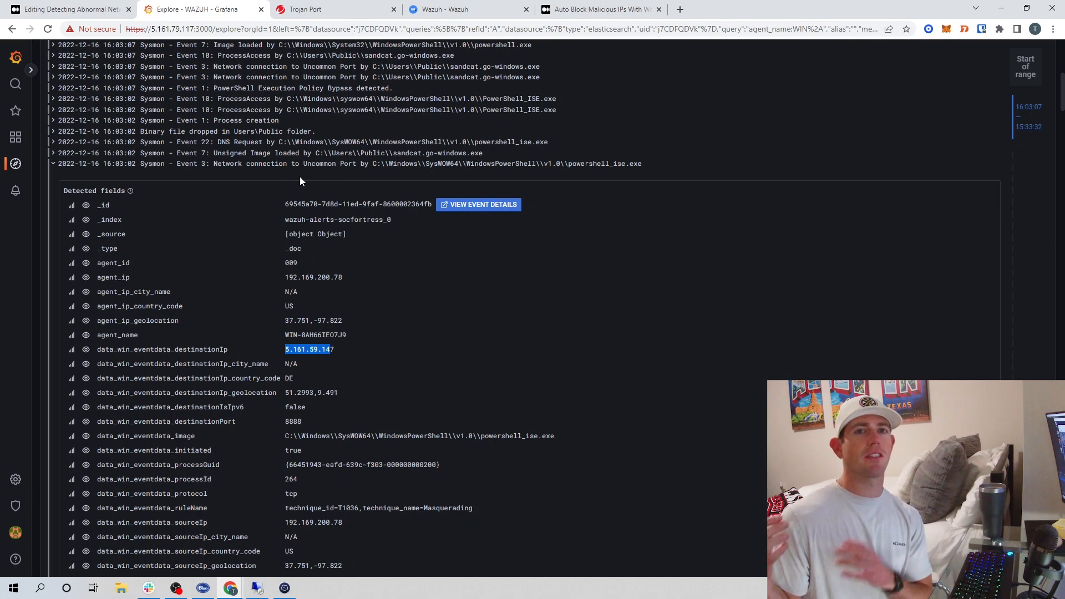